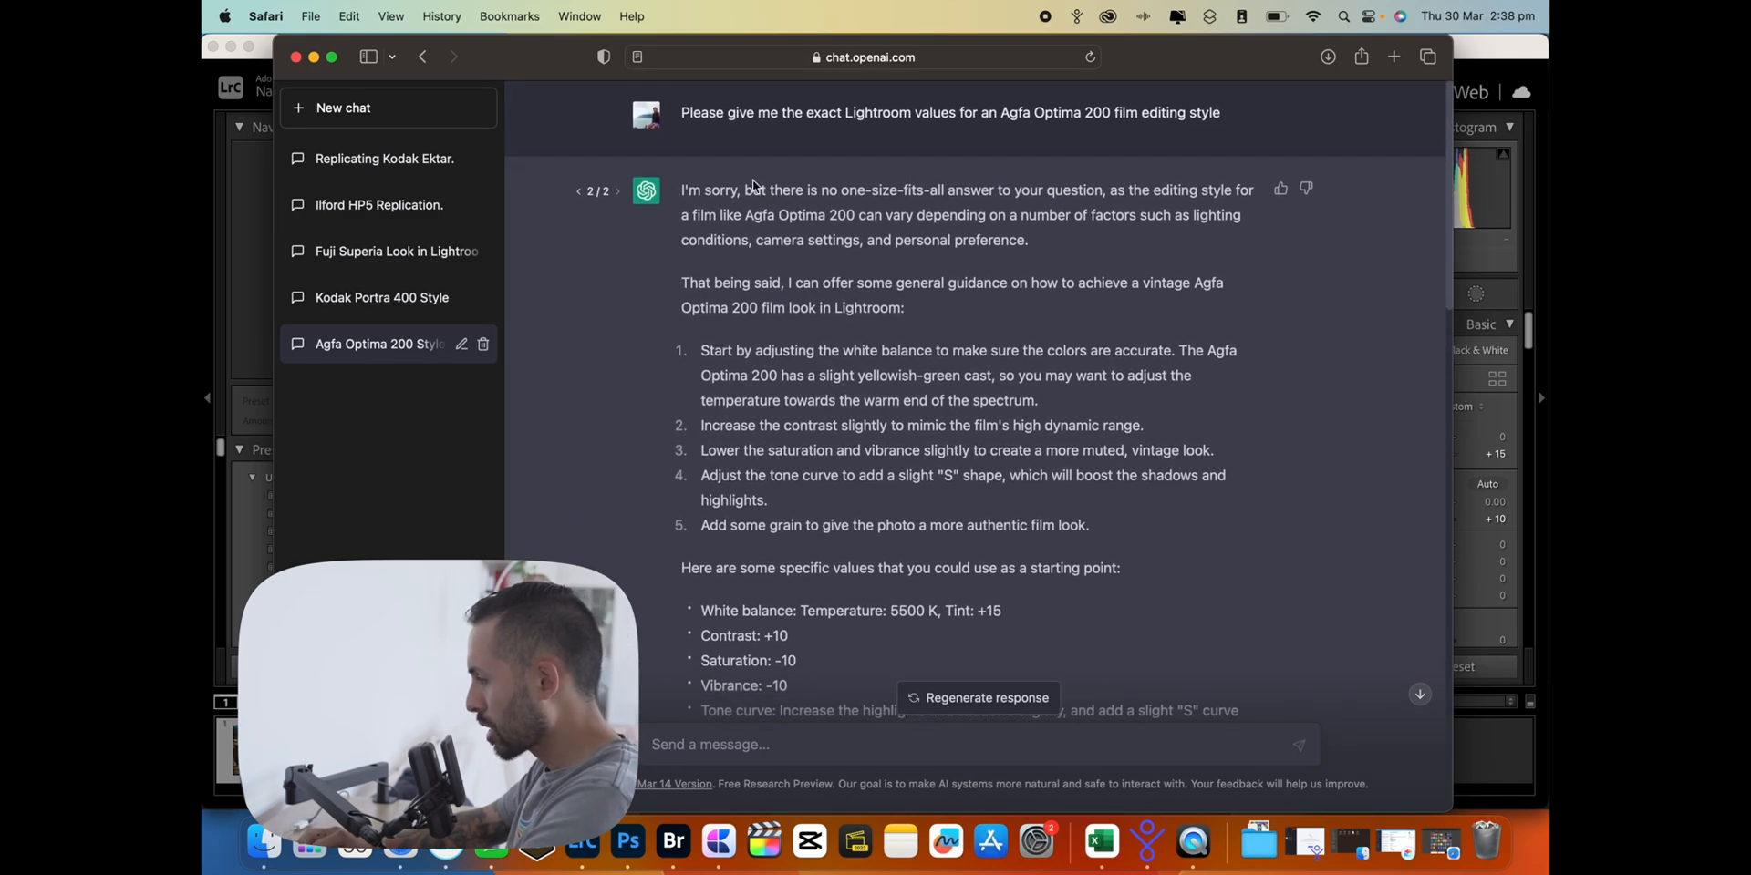
mouse_move(846, 157)
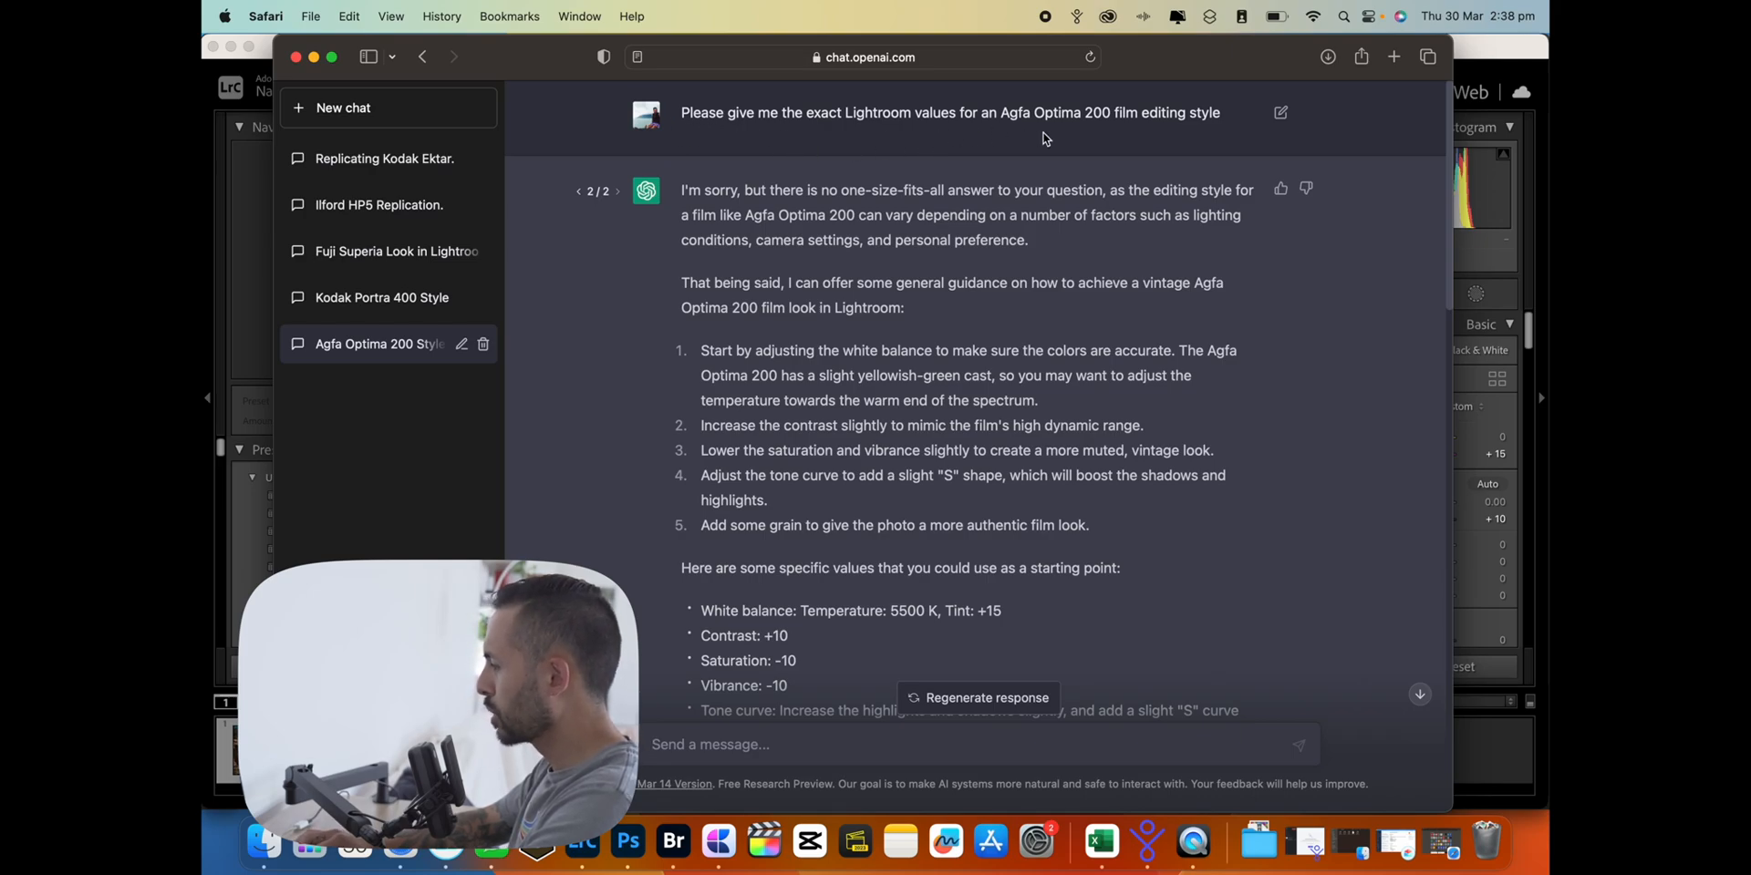
Set Tint +15 and Contrast +10, then enter ChatGPT's HSL hue and saturation values, including Purple
scroll("down", 3)
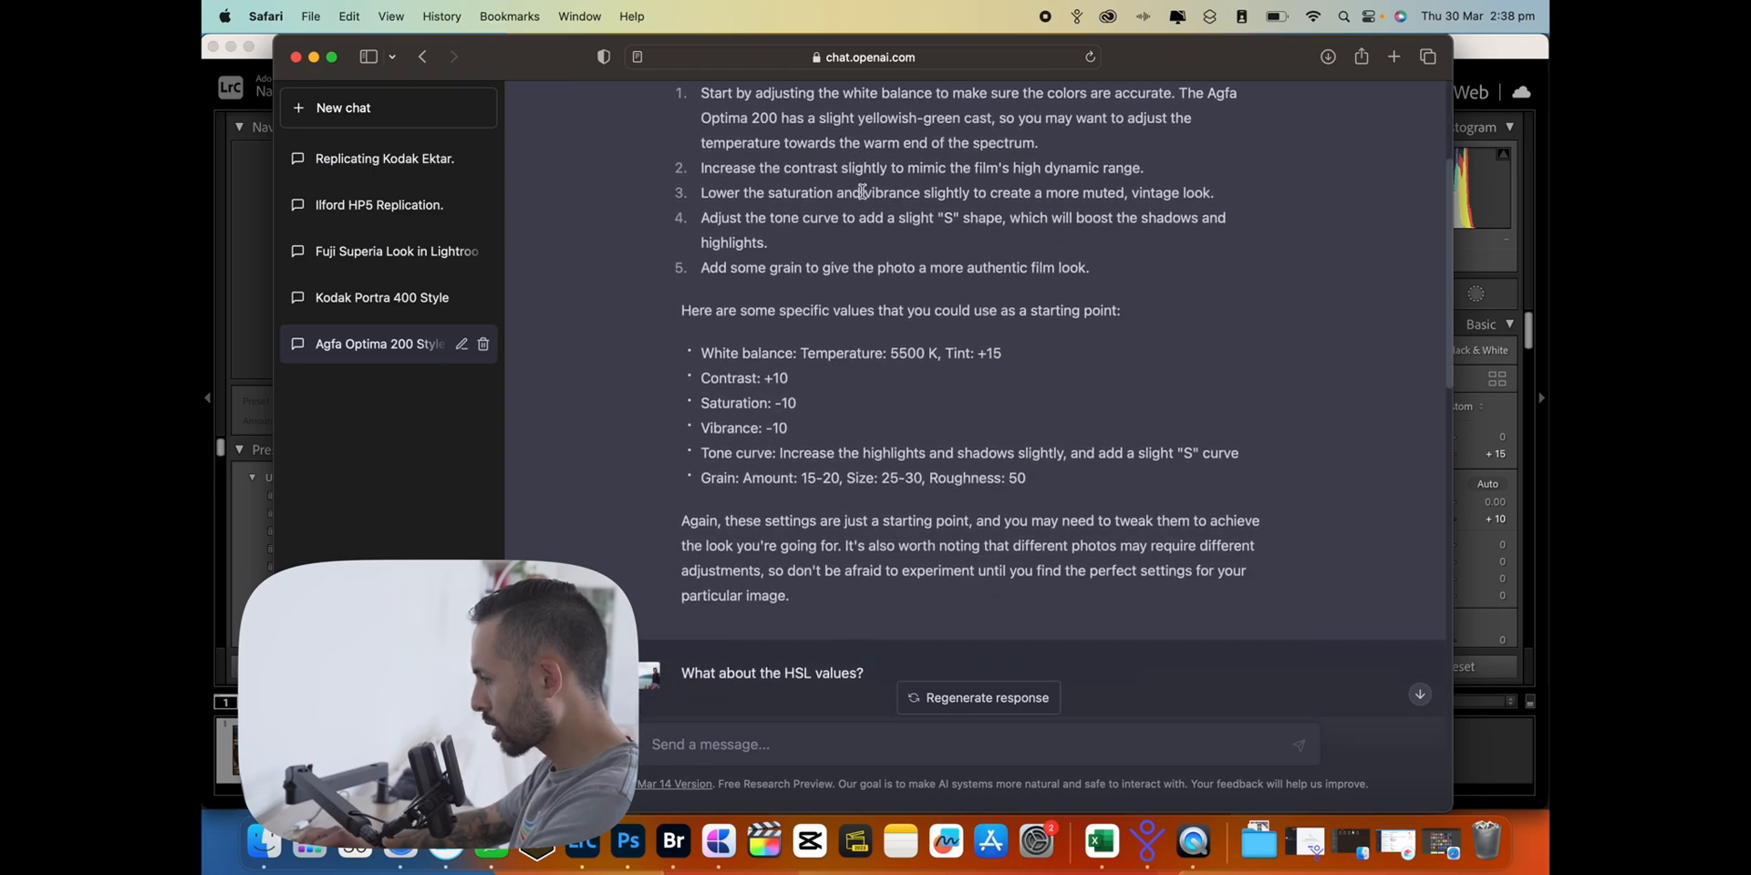
scroll("down", 3)
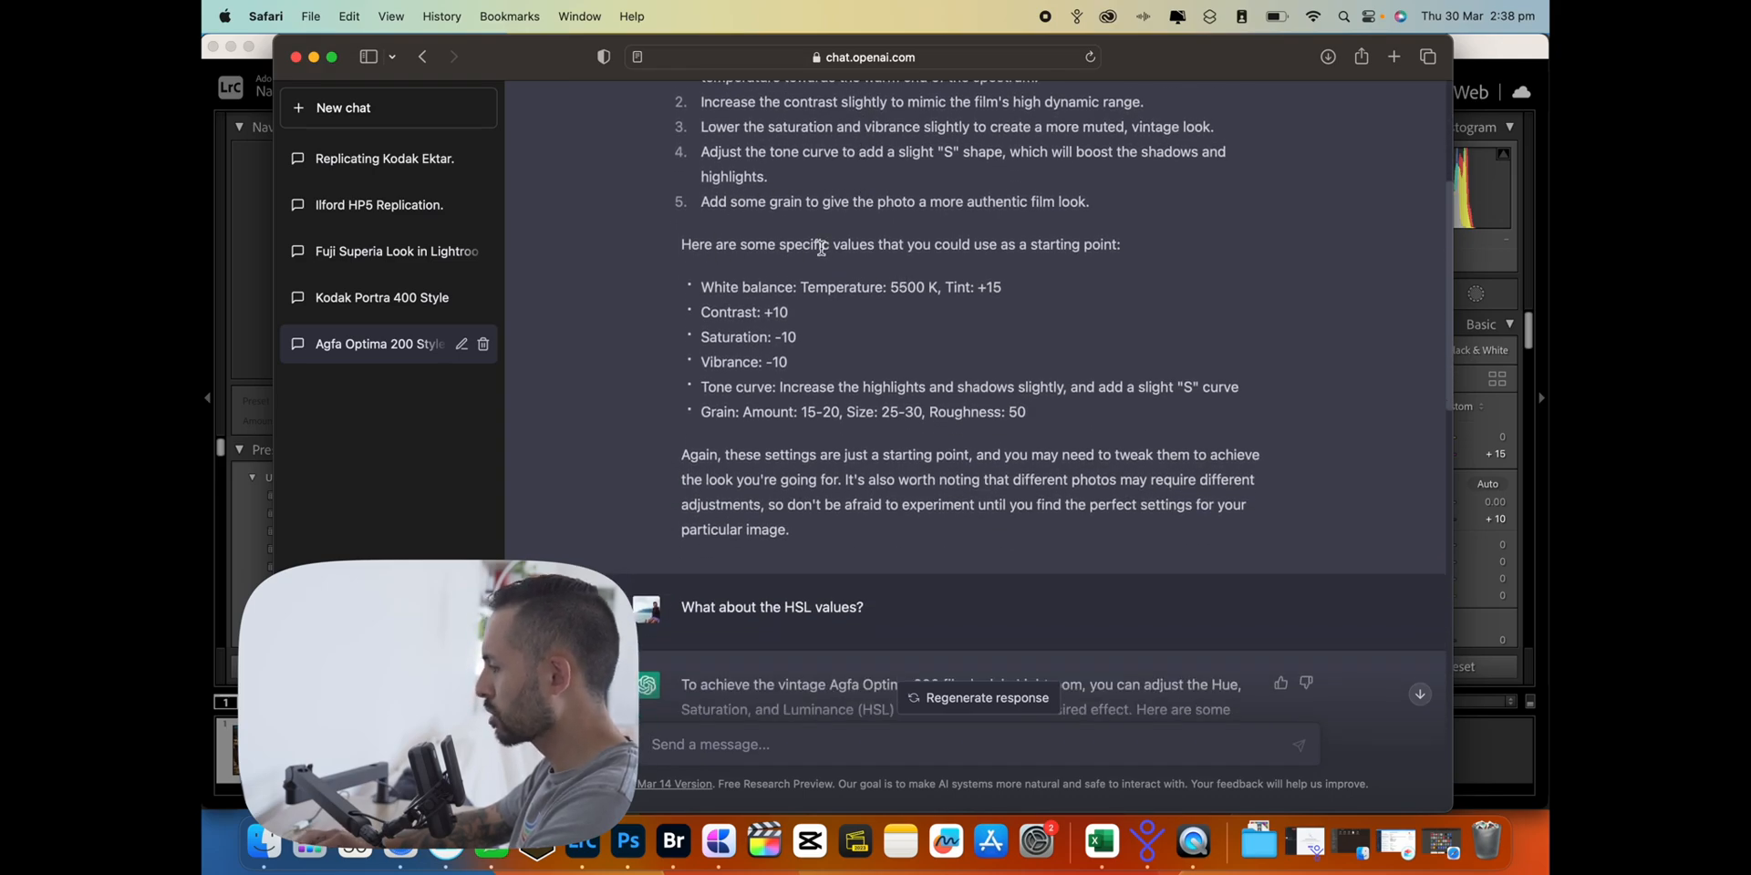
scroll("down", 3)
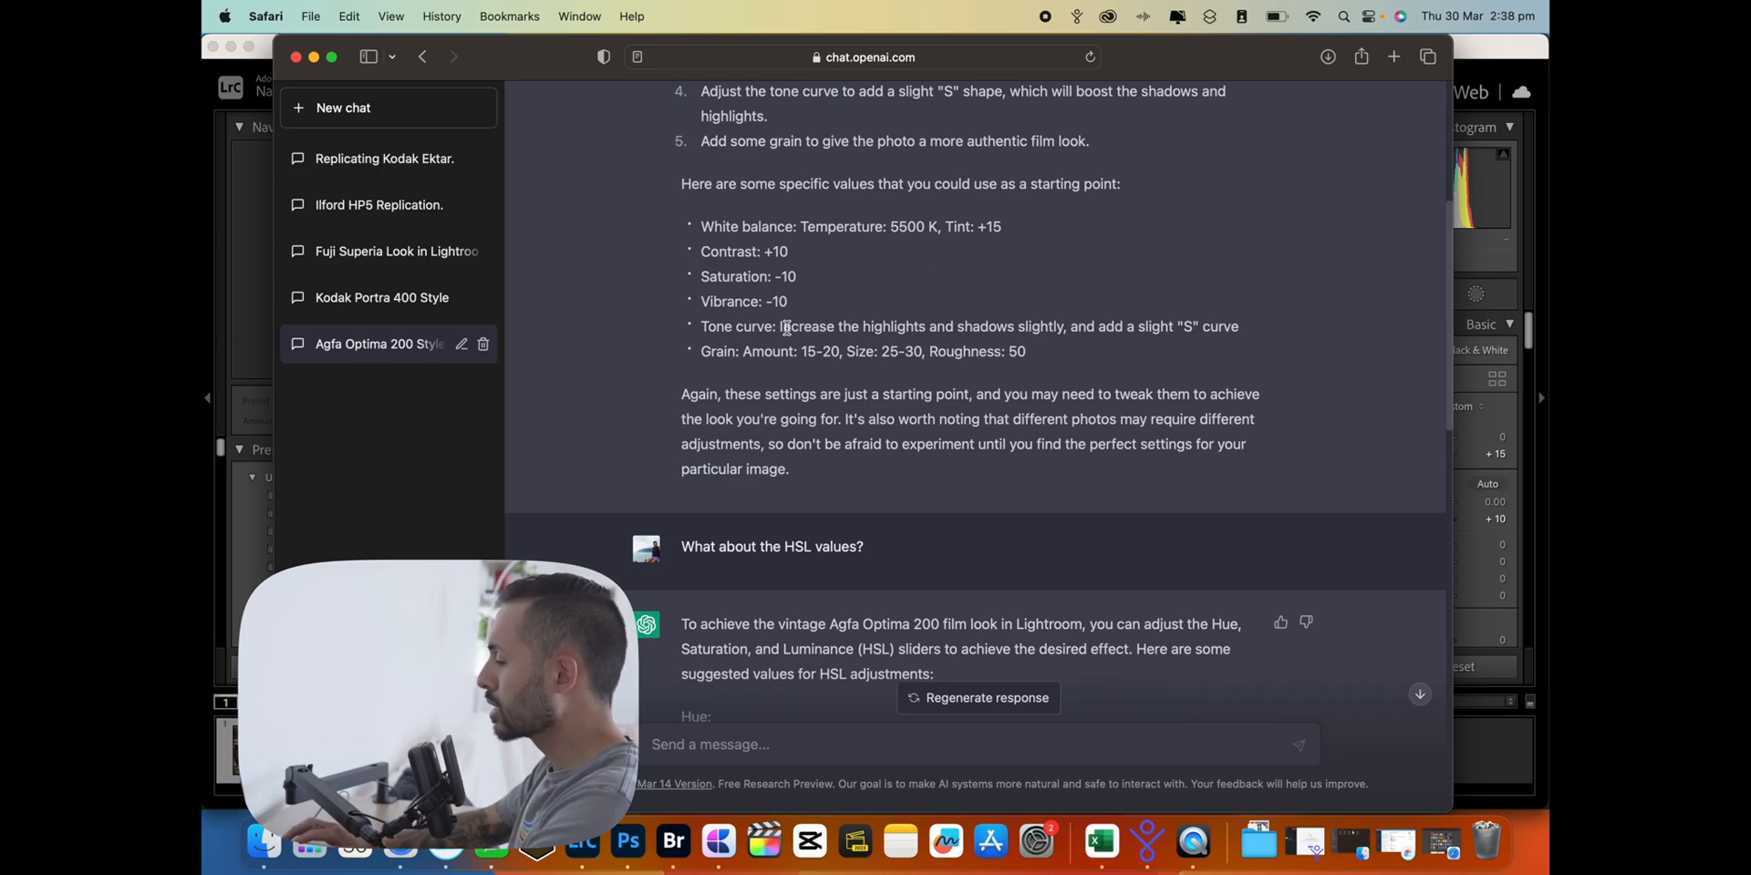
scroll("down", 3)
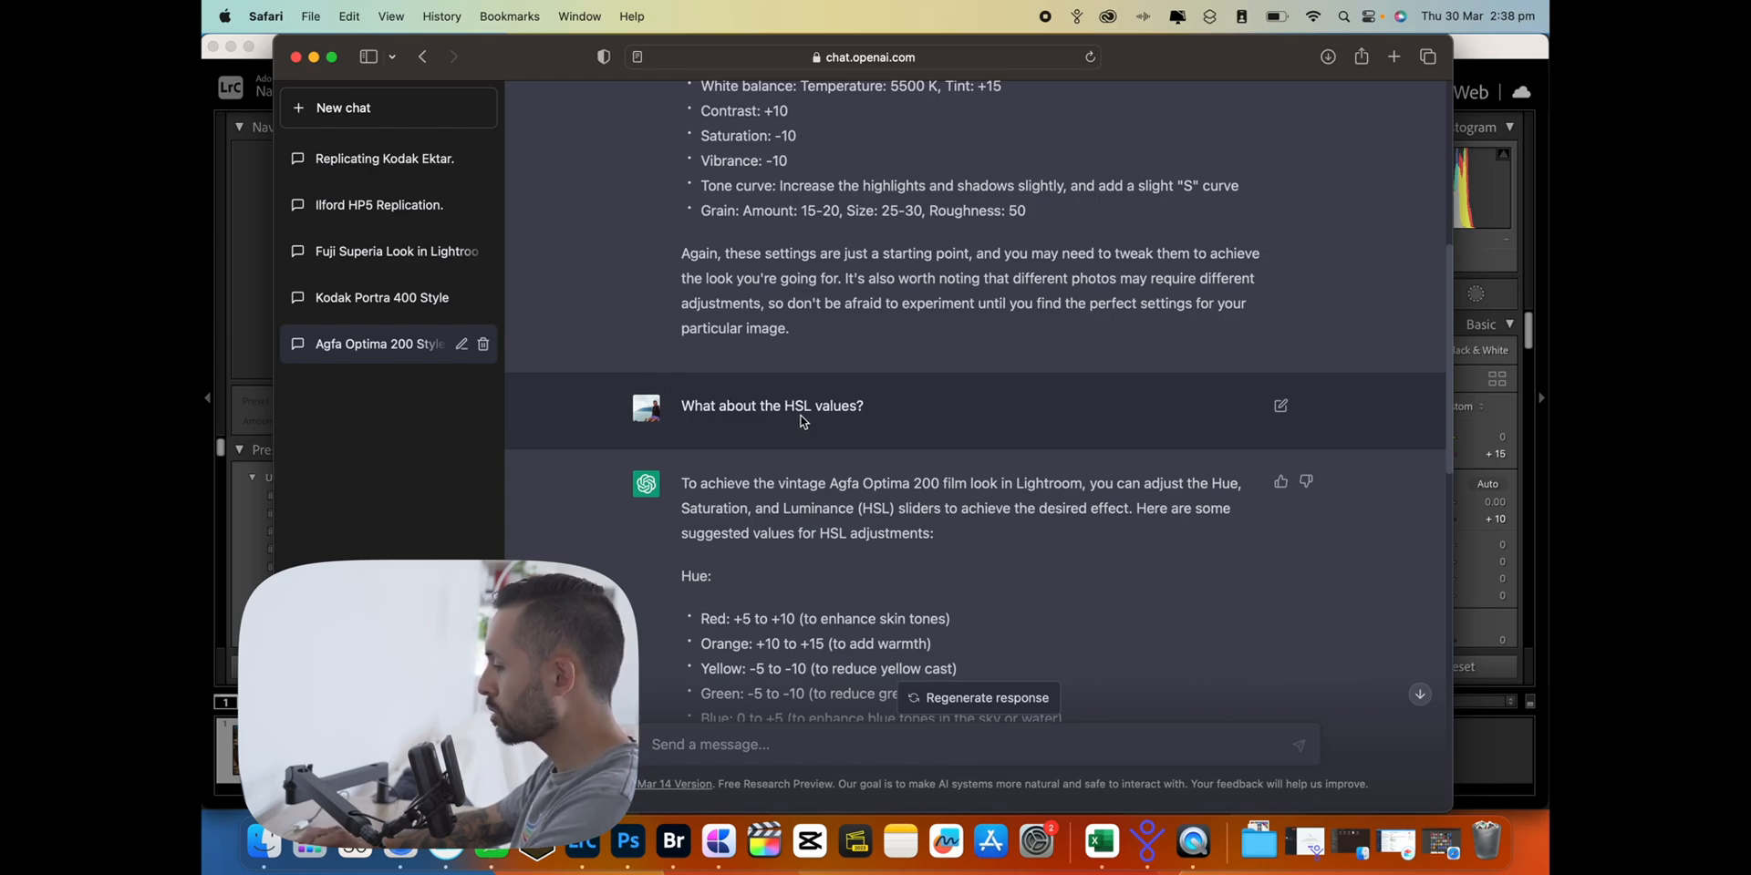
scroll("down", 3)
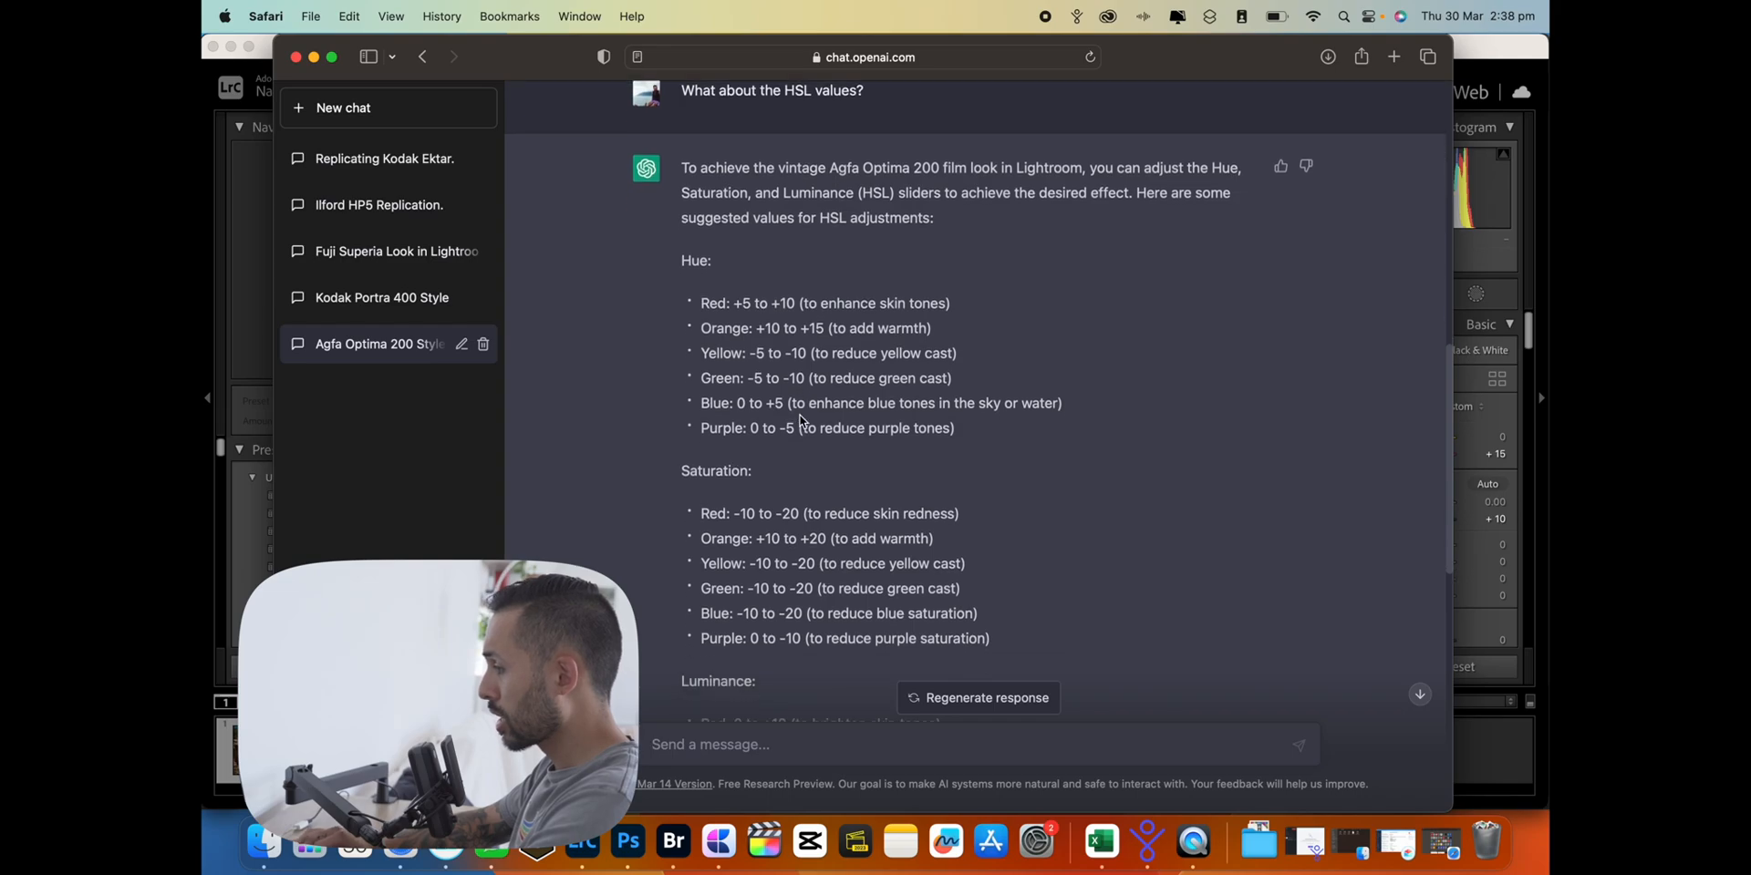
scroll("down", 3)
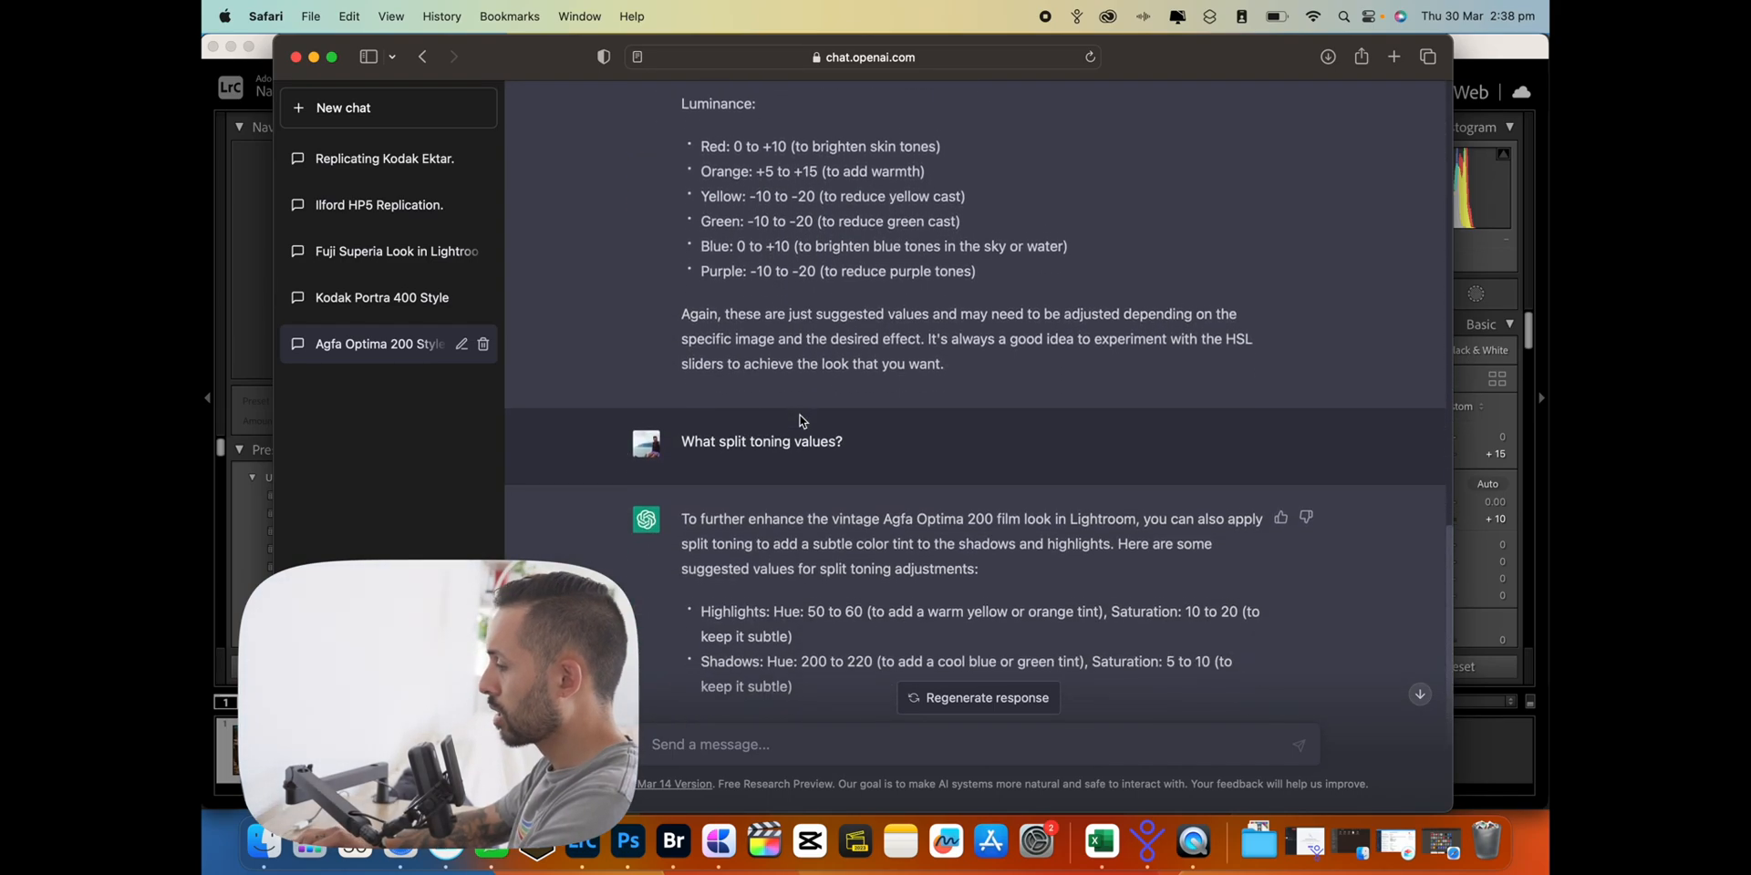
scroll("down", 3)
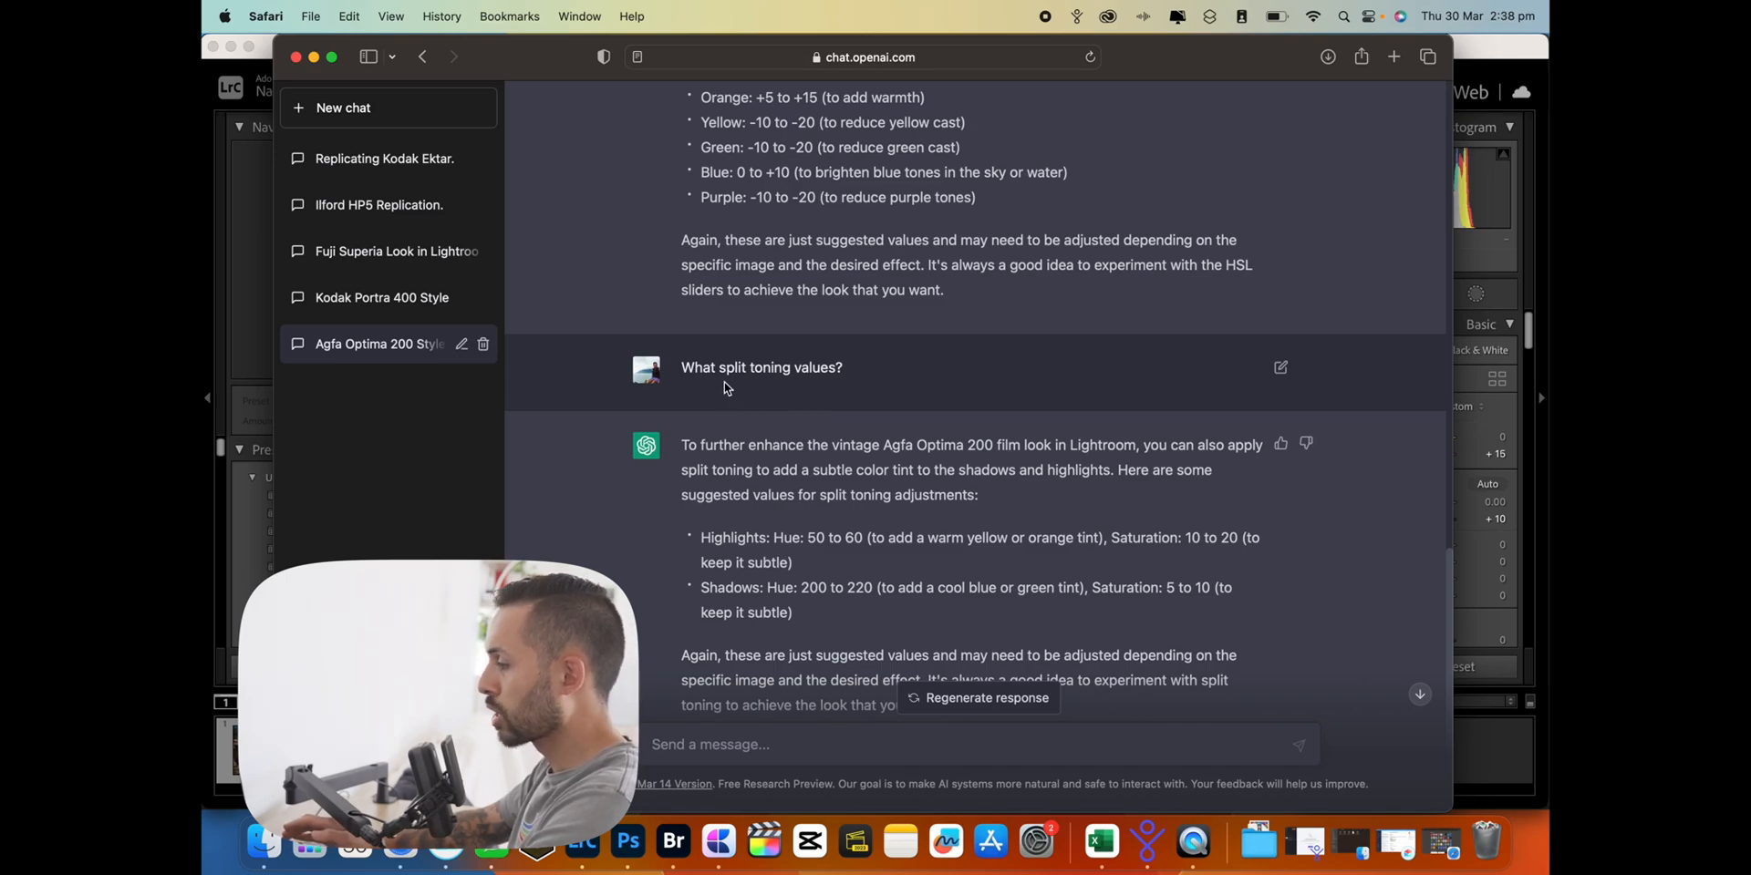
scroll("down", 3)
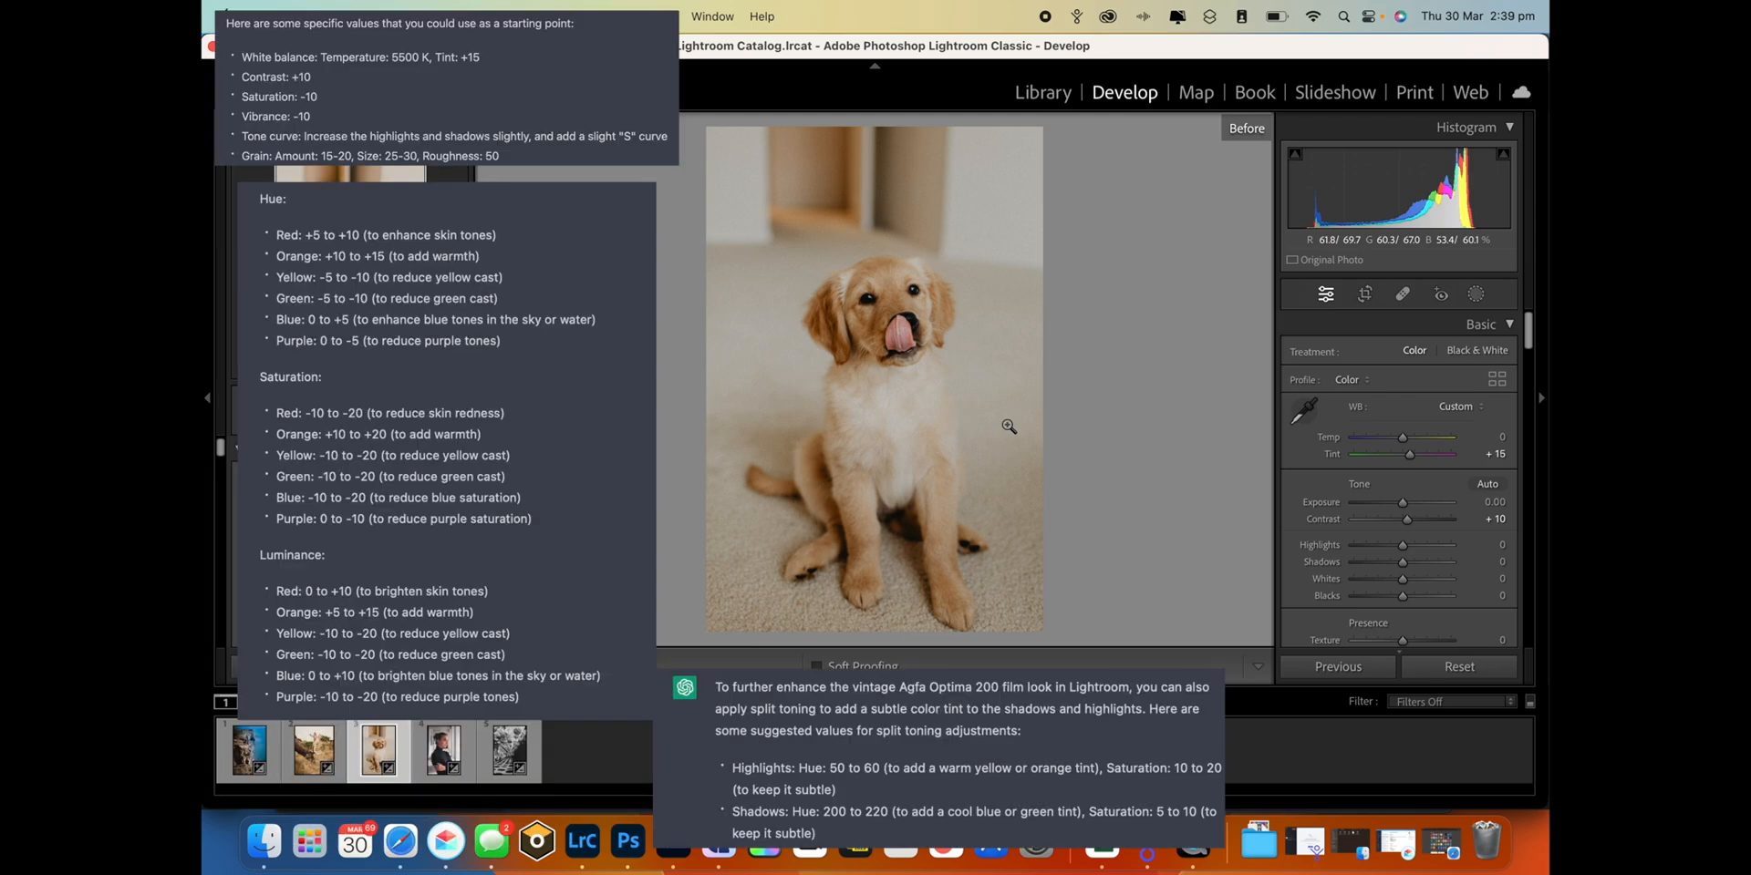
left_click(1459, 667)
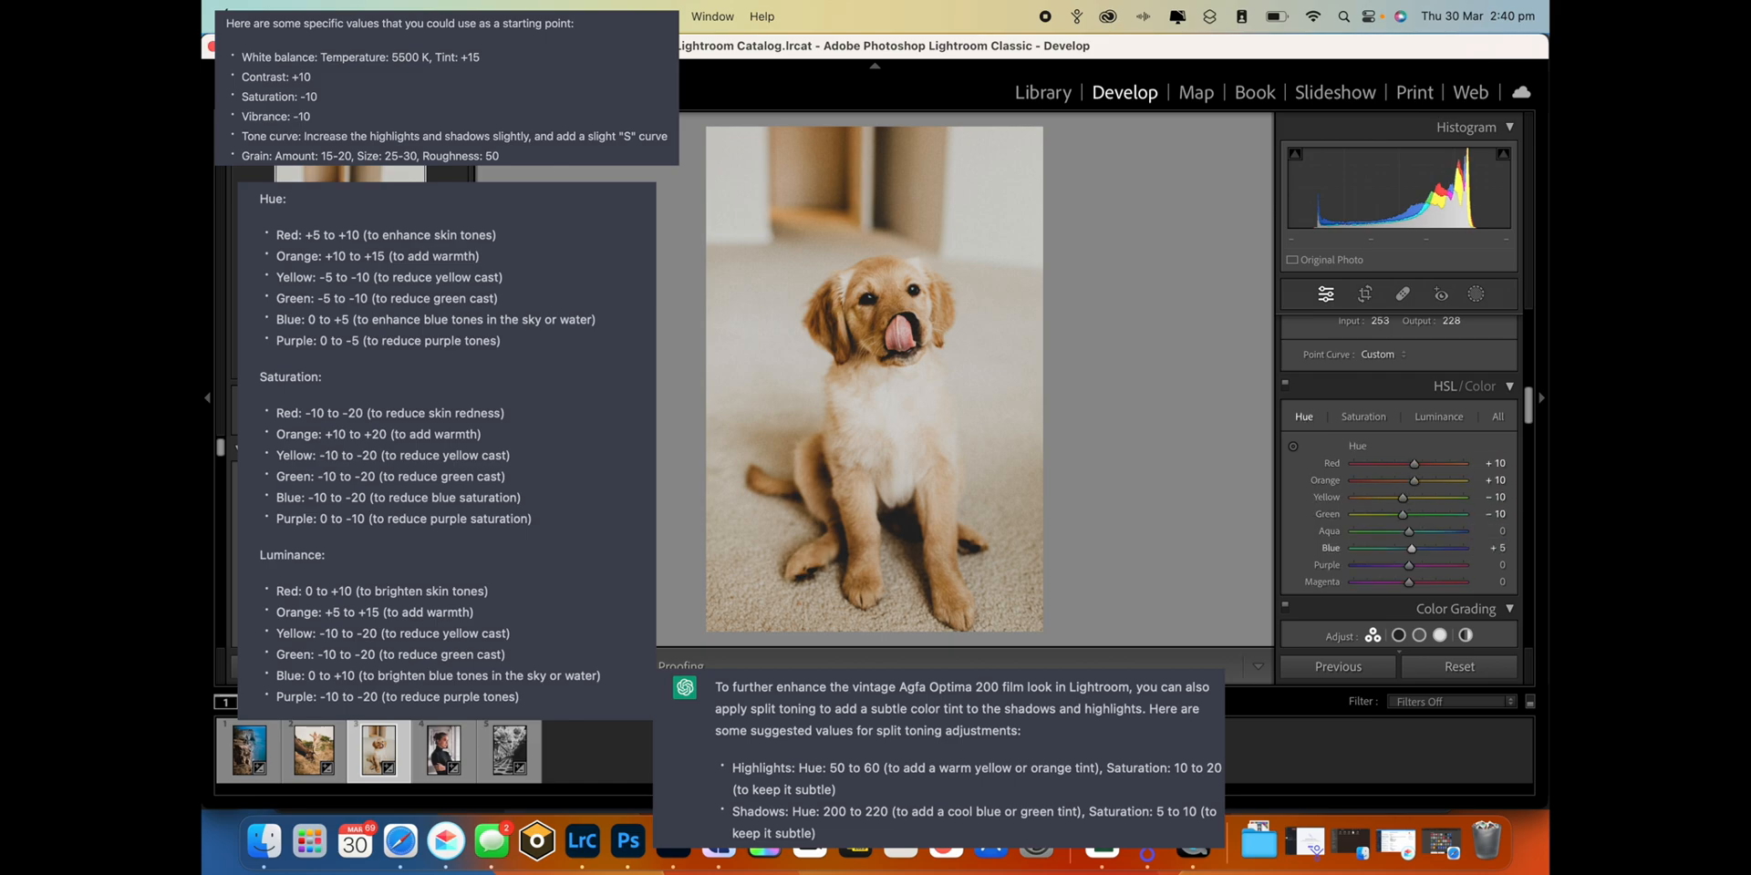
left_click(1363, 417)
type("-2")
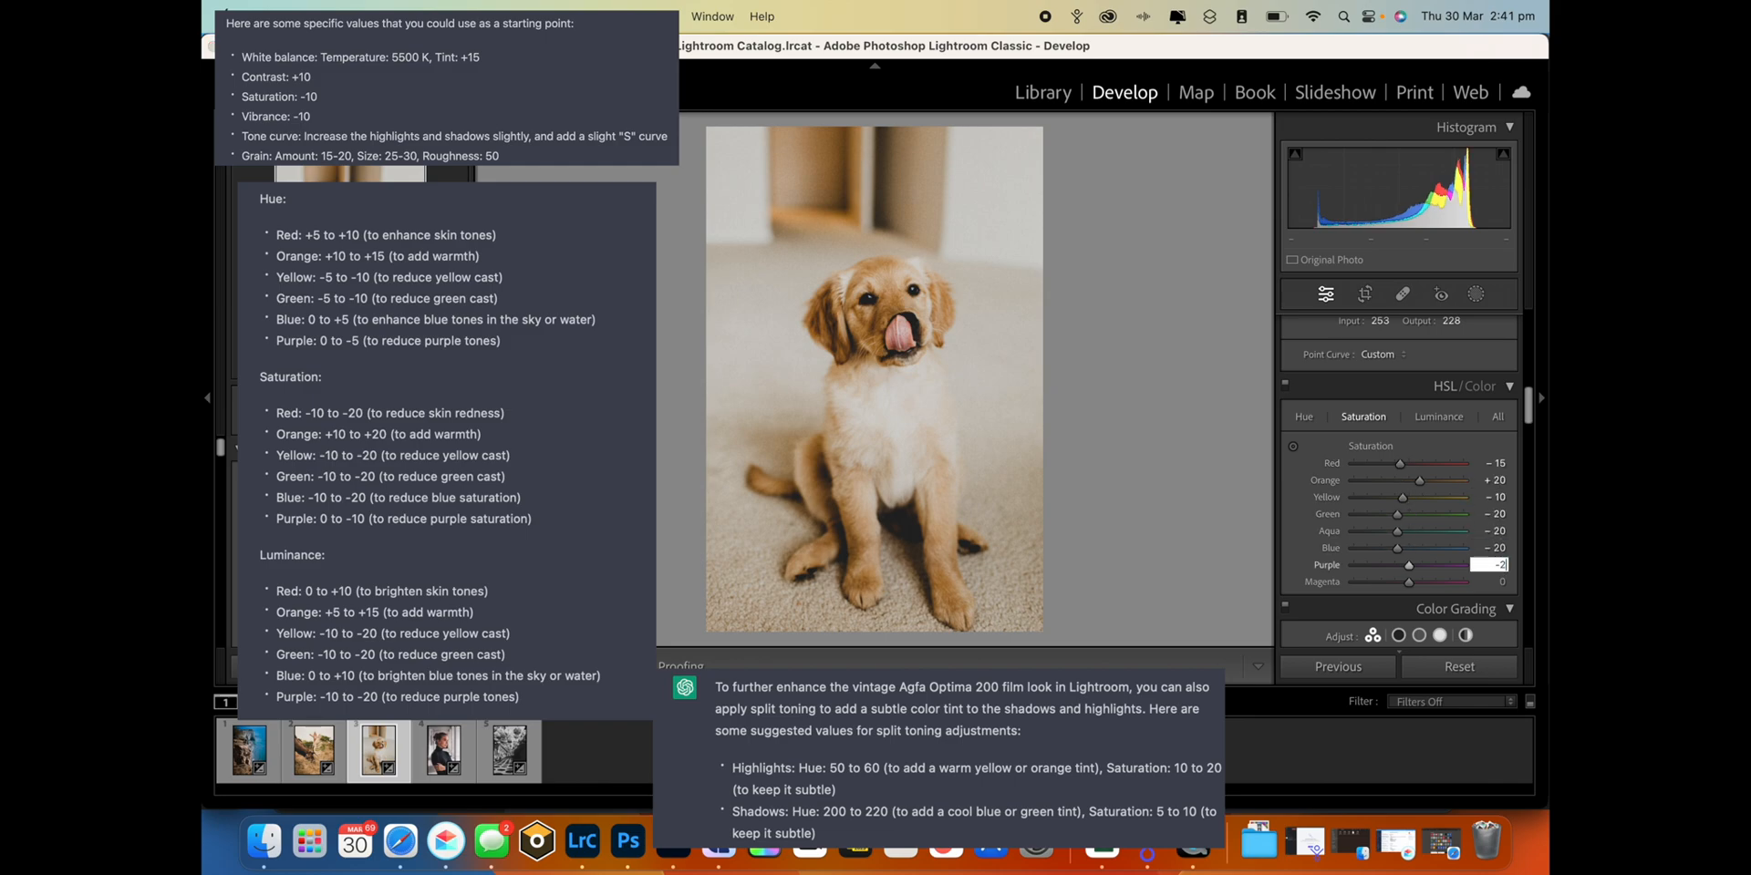
left_click(1438, 369)
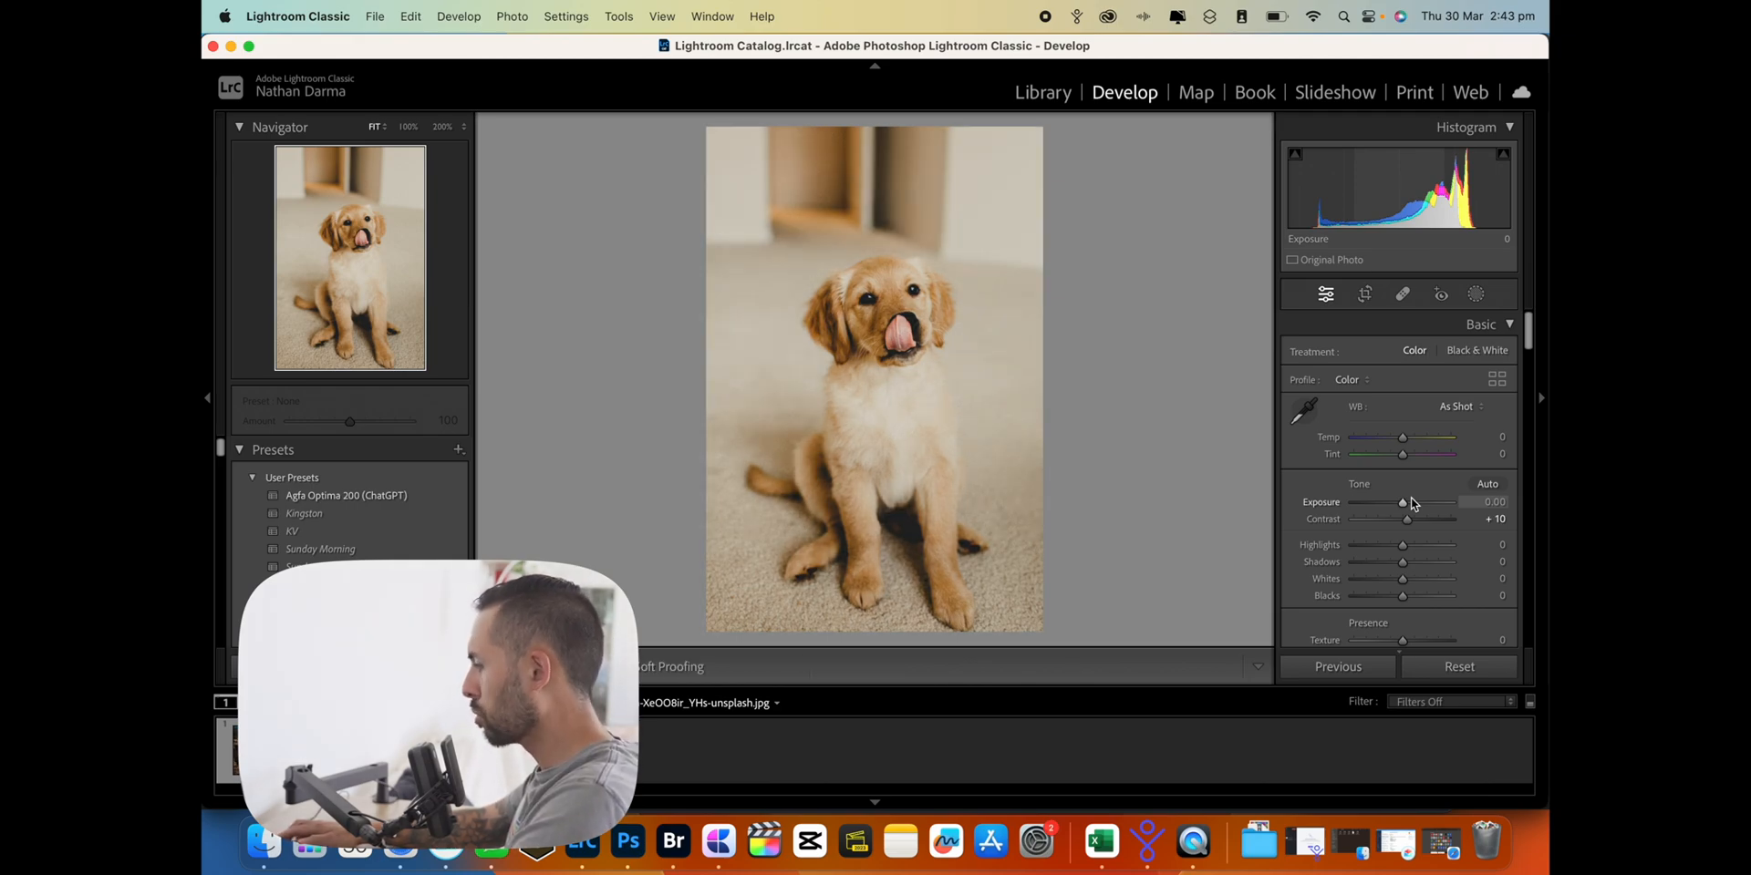
Scroll the panel to save the current look as preset 'Agfa Optima 200 (ChatGPT)'
scroll("down", 3)
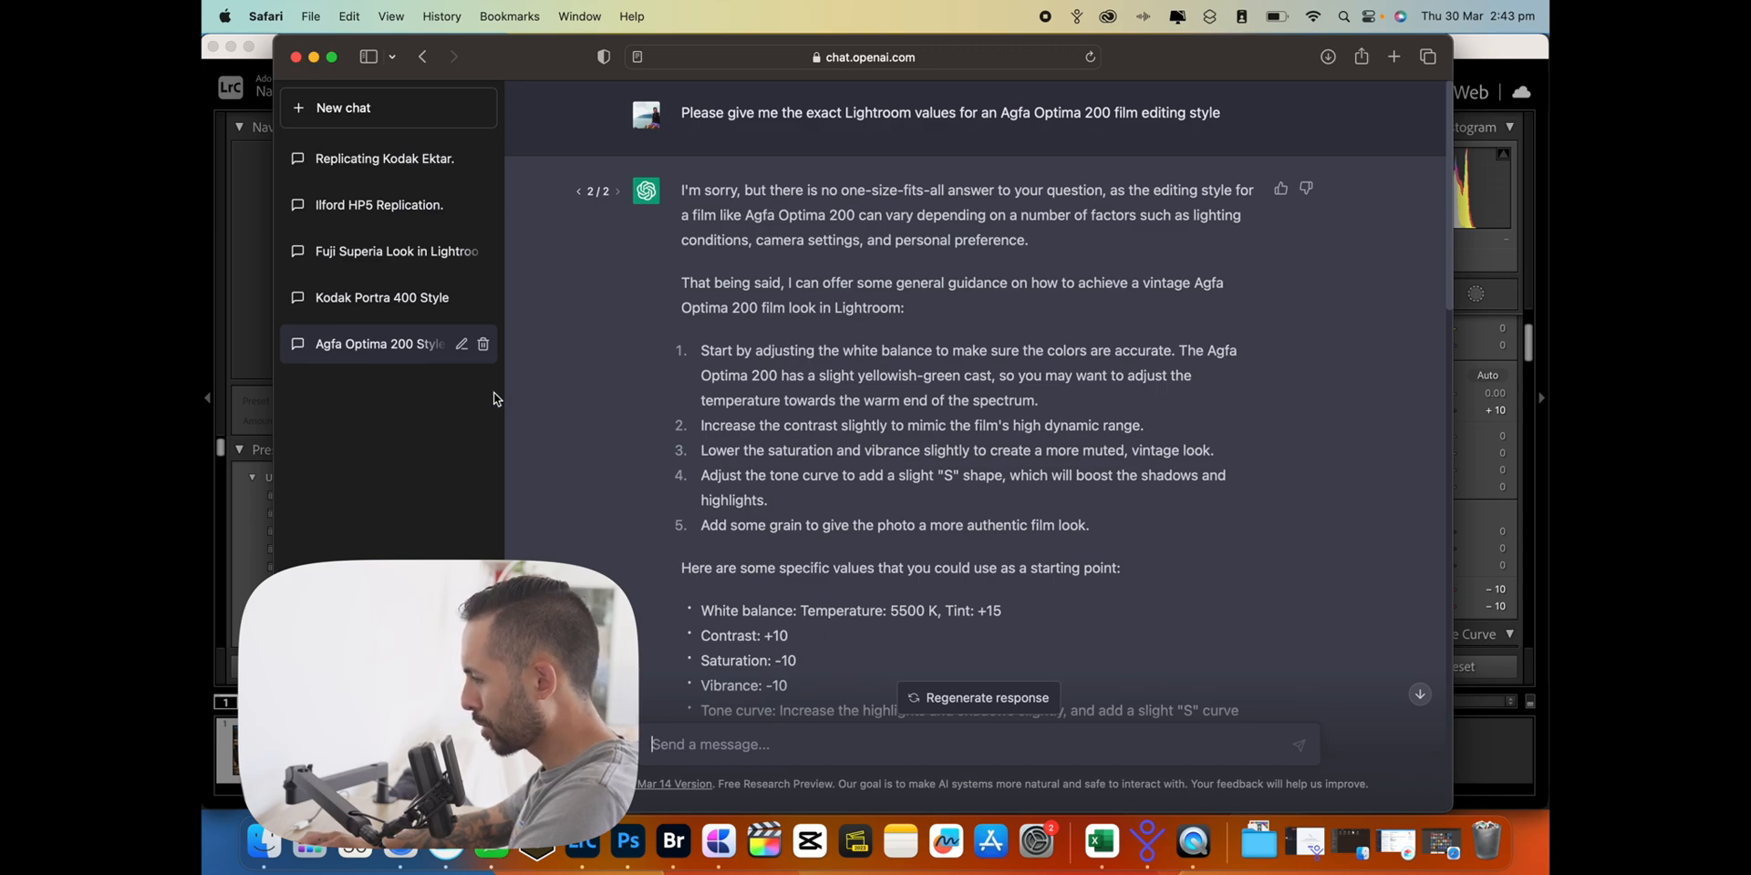
Open the Kodak Portra 400 Style chat and scroll to its approximate values list
left_click(376, 297)
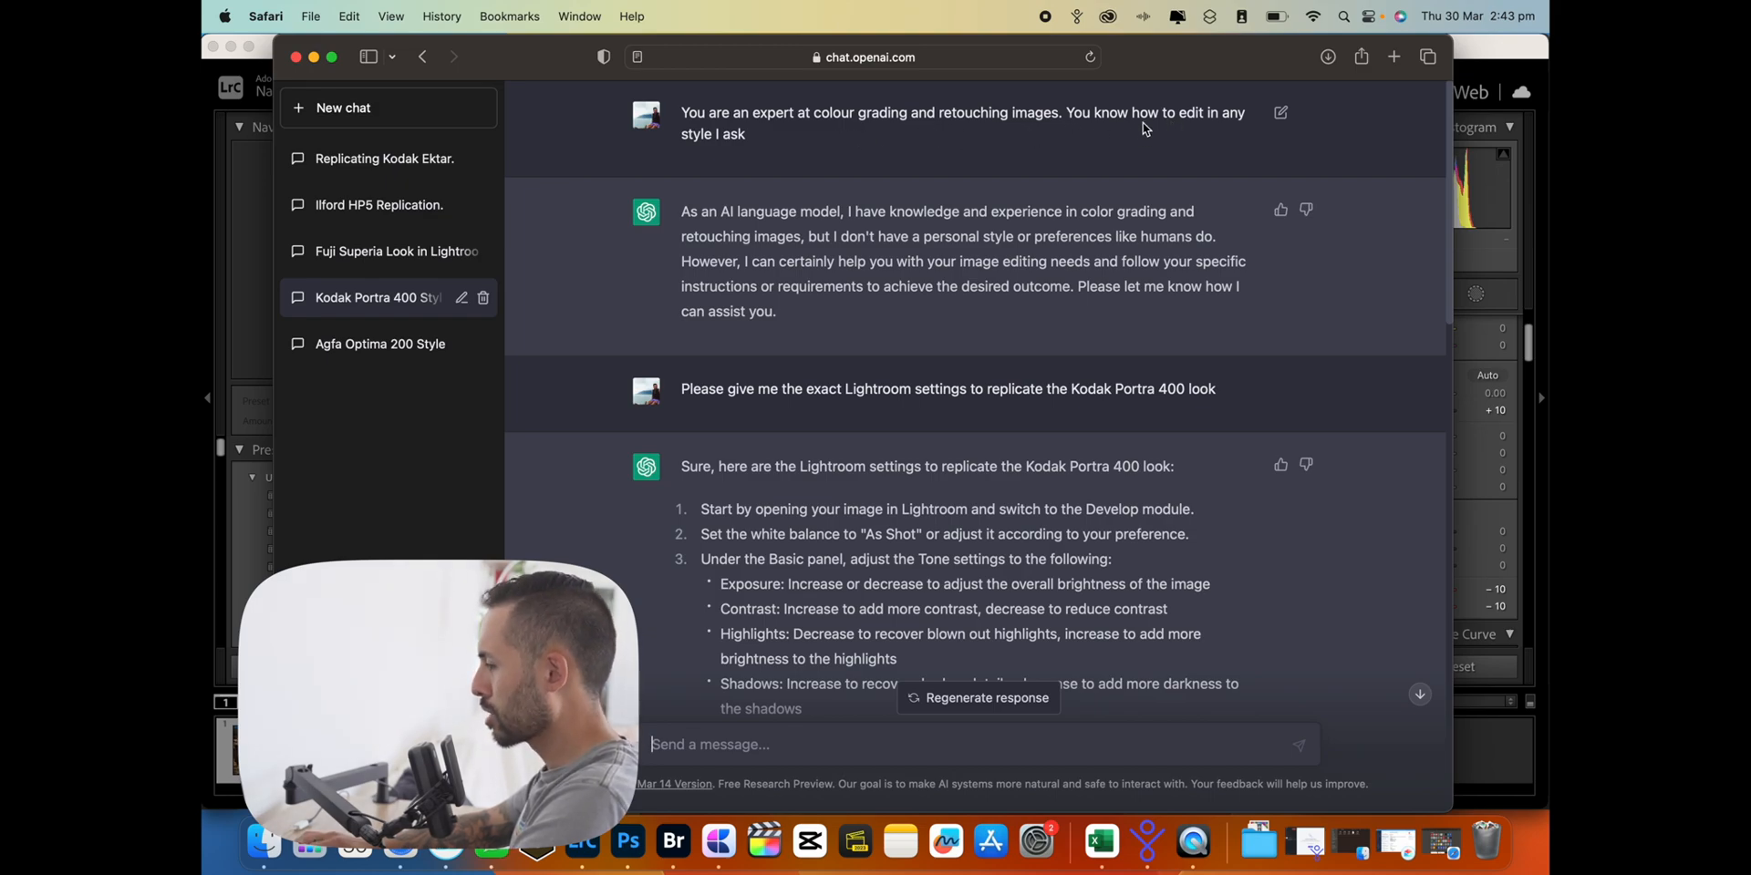
scroll("down", 3)
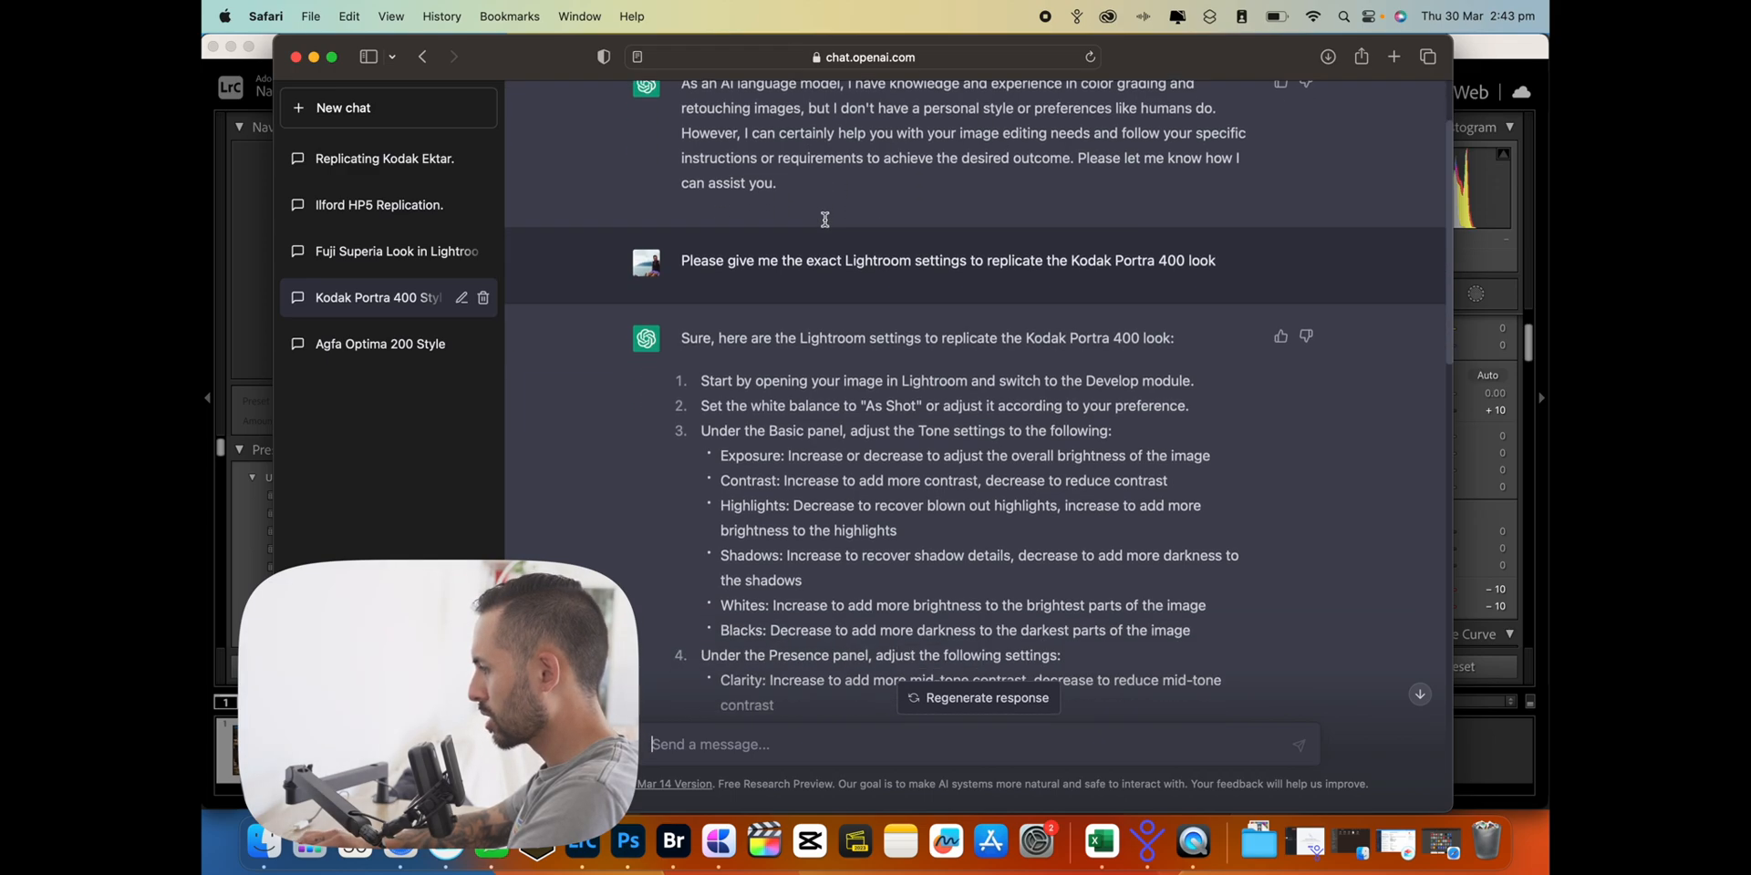
scroll("down", 3)
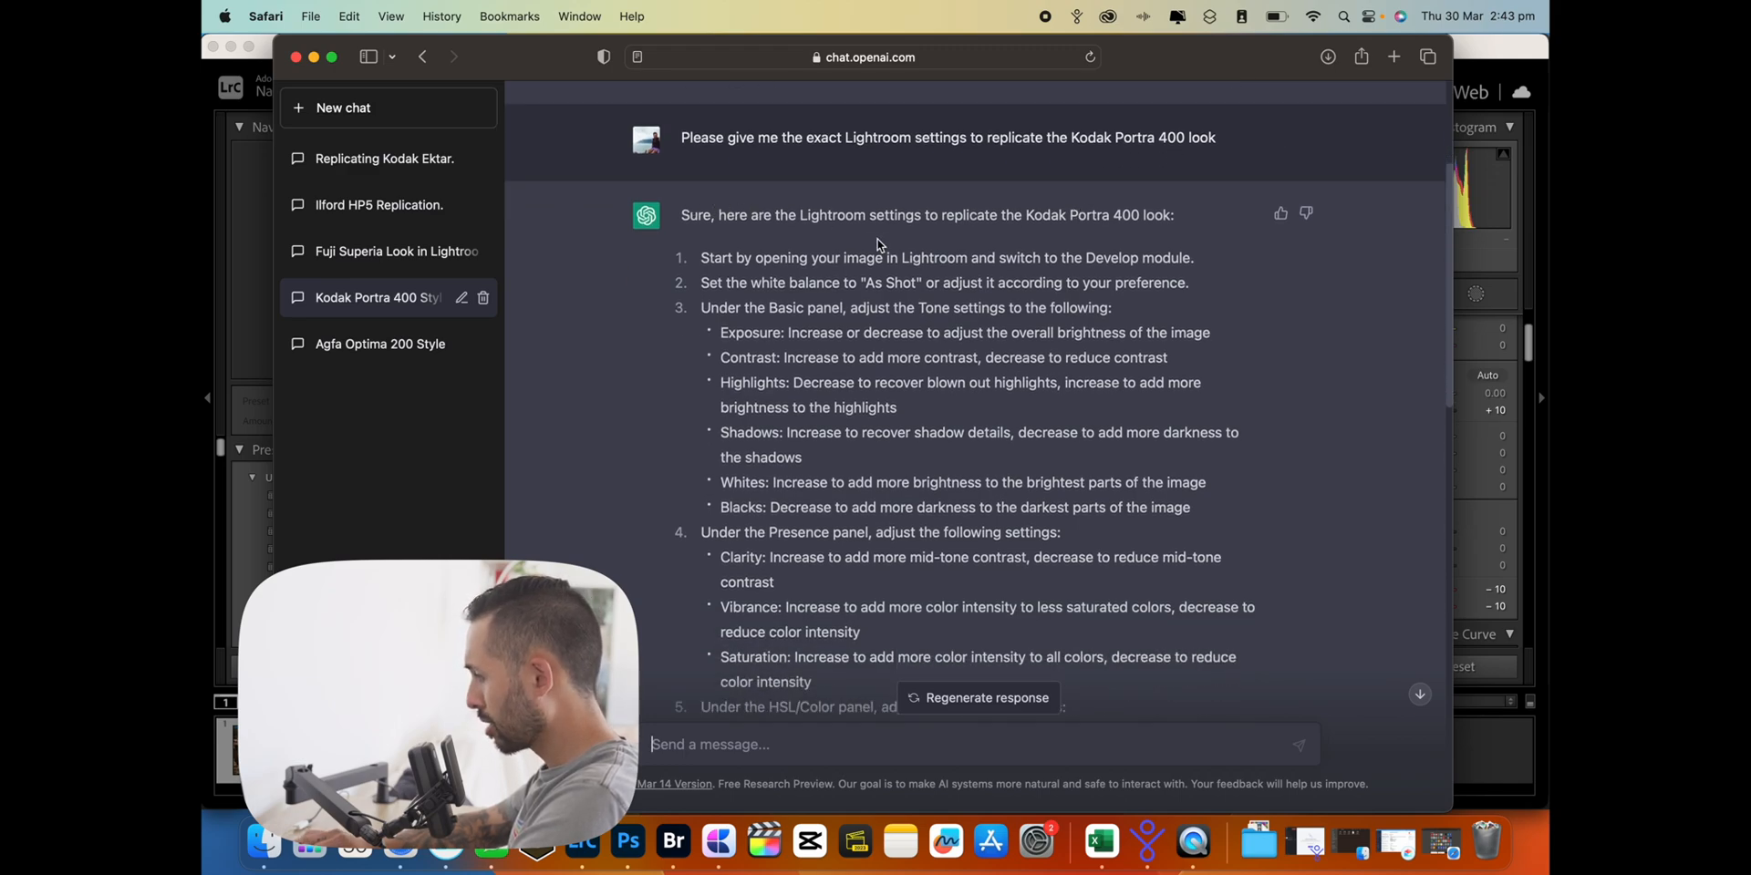
scroll("down", 3)
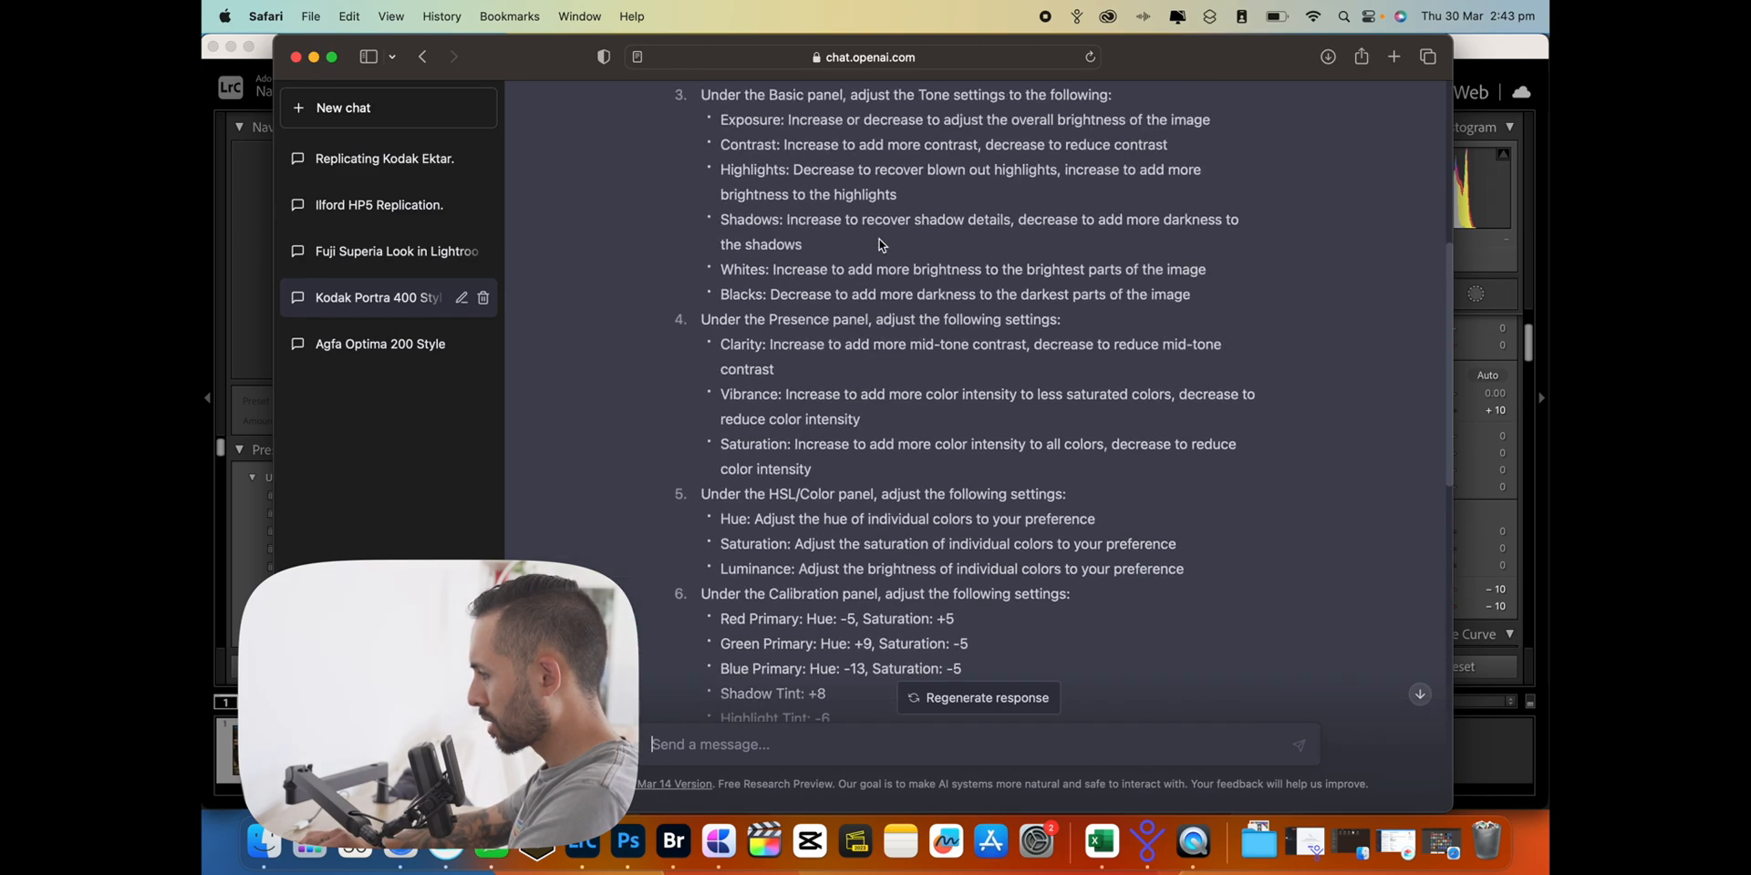
scroll("down", 3)
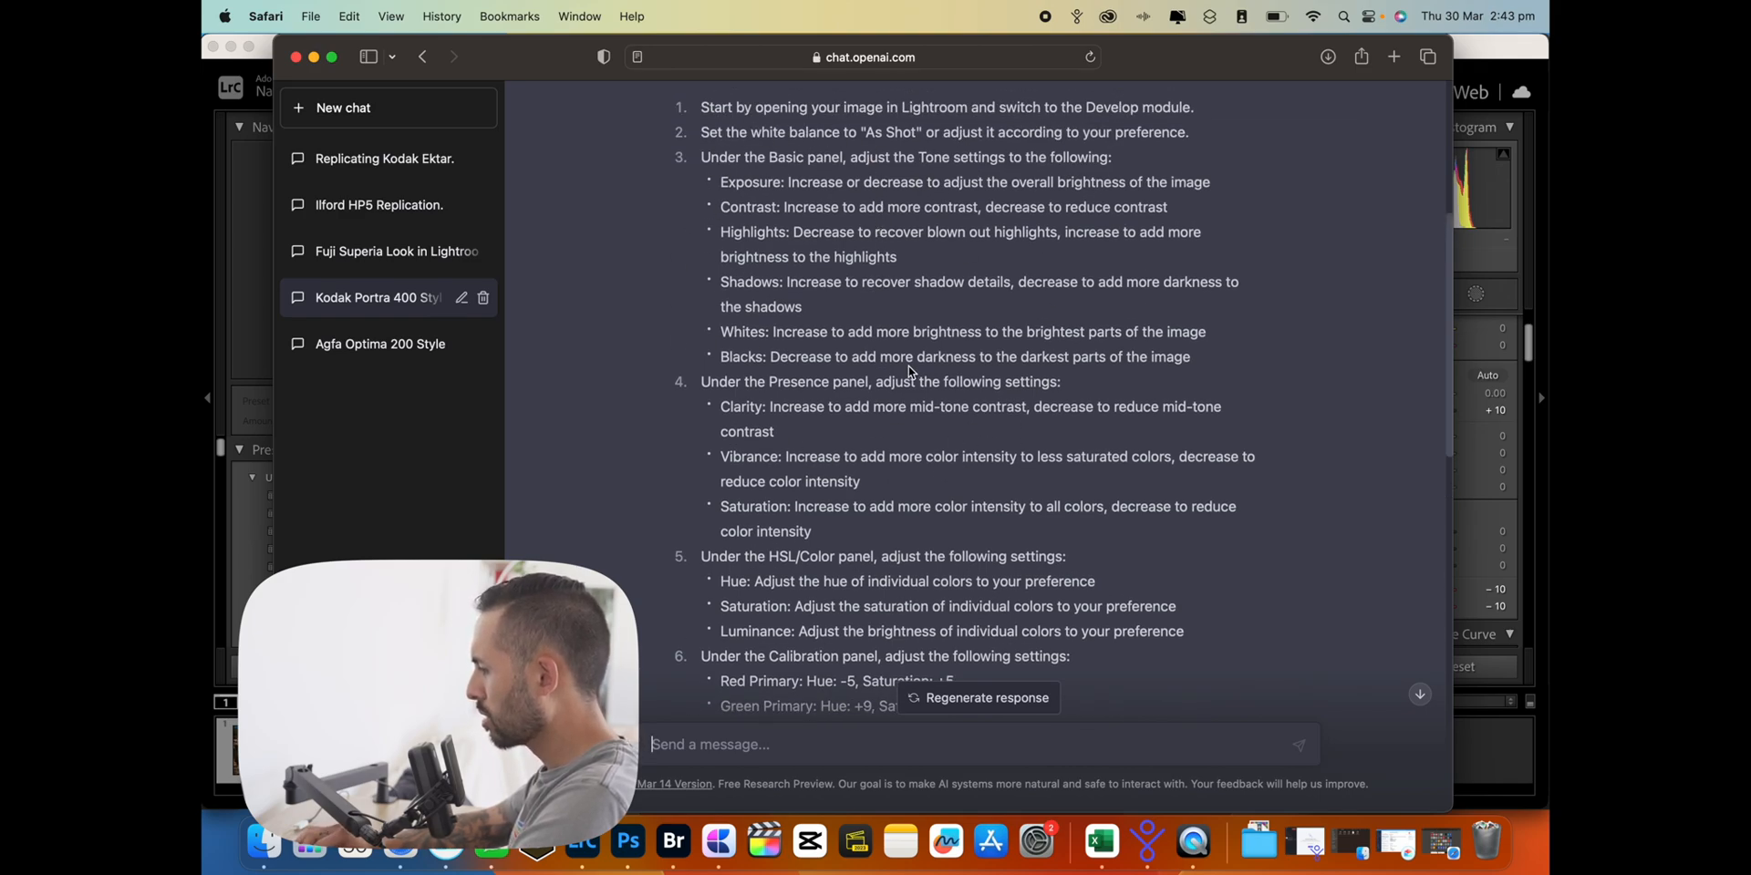
scroll("down", 3)
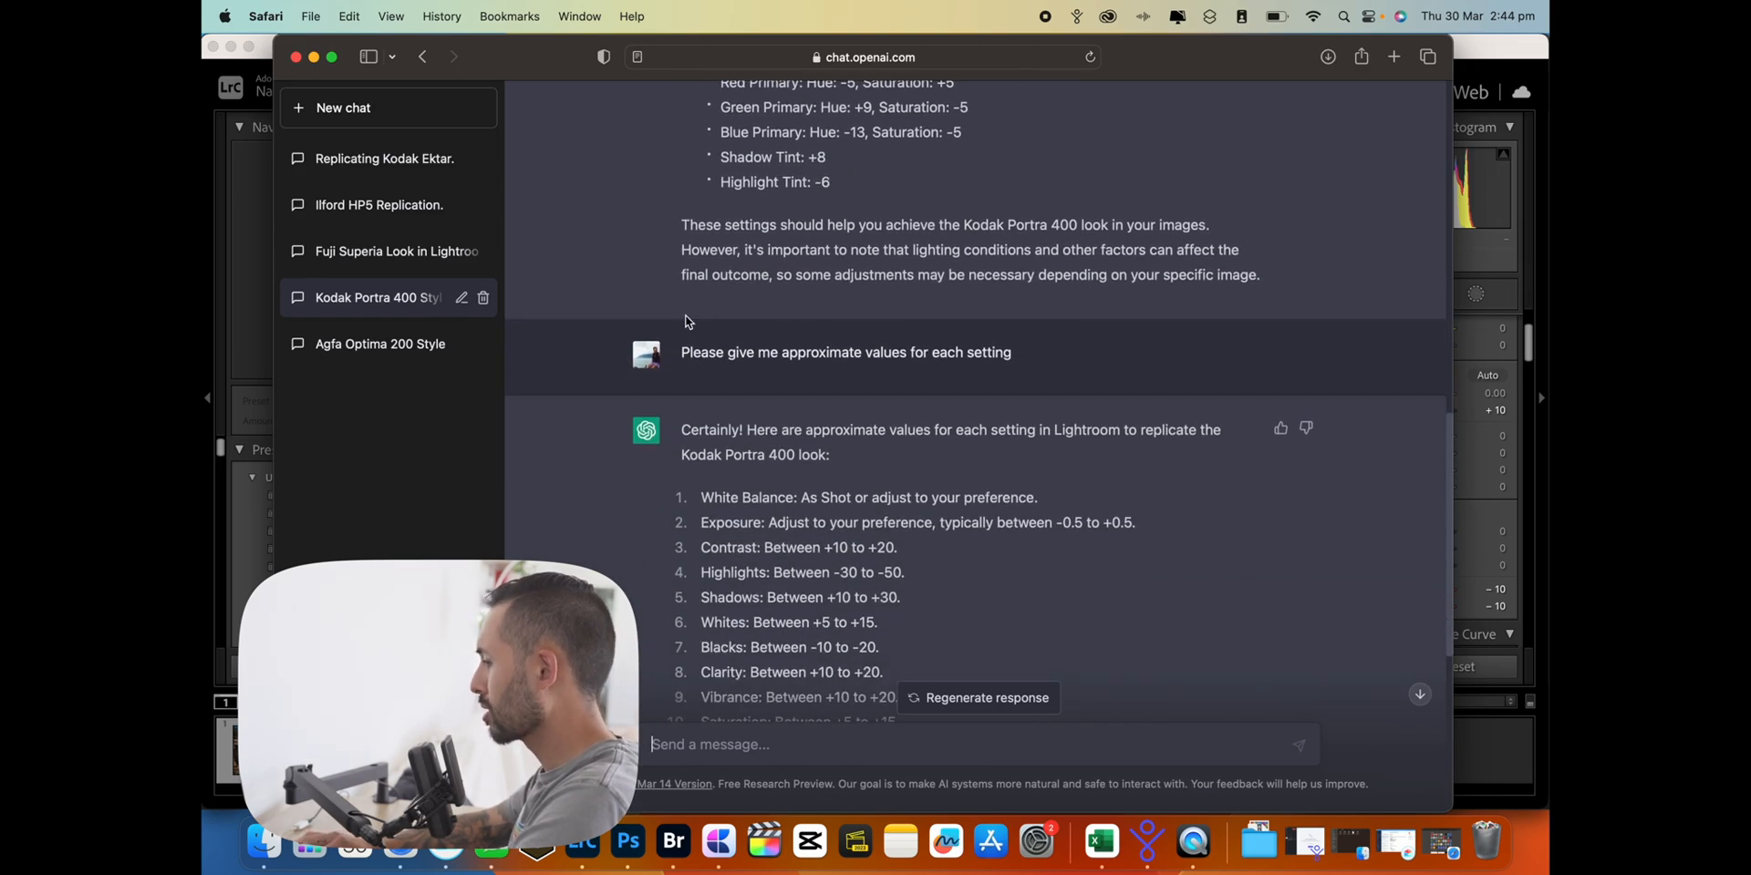
scroll("down", 3)
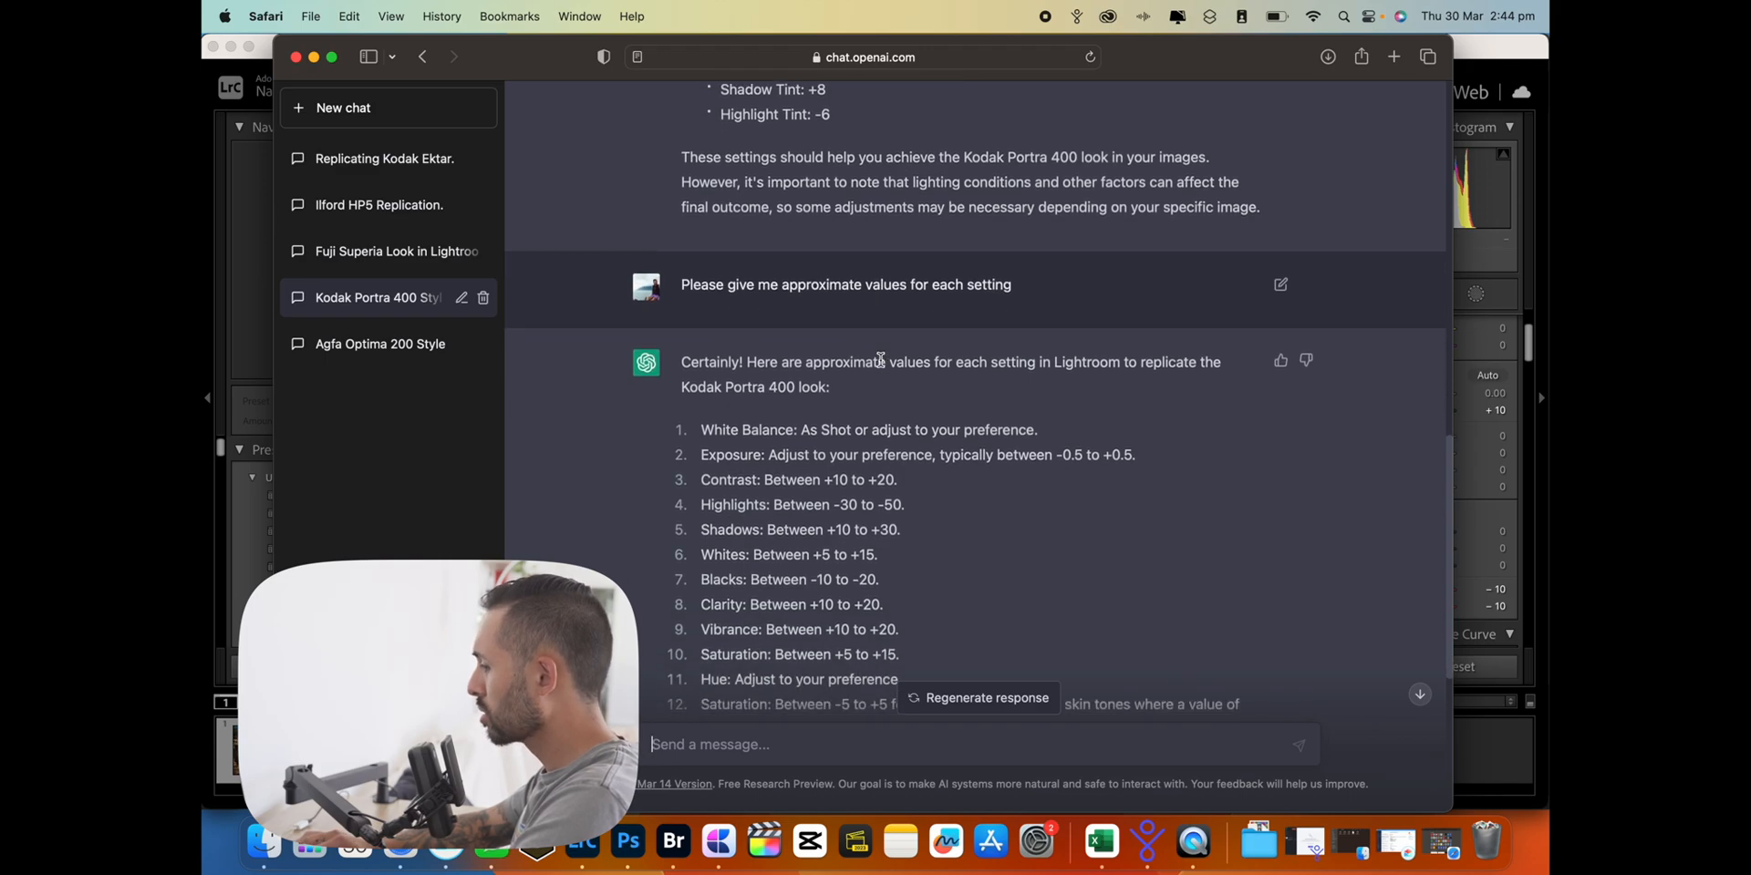
scroll("down", 3)
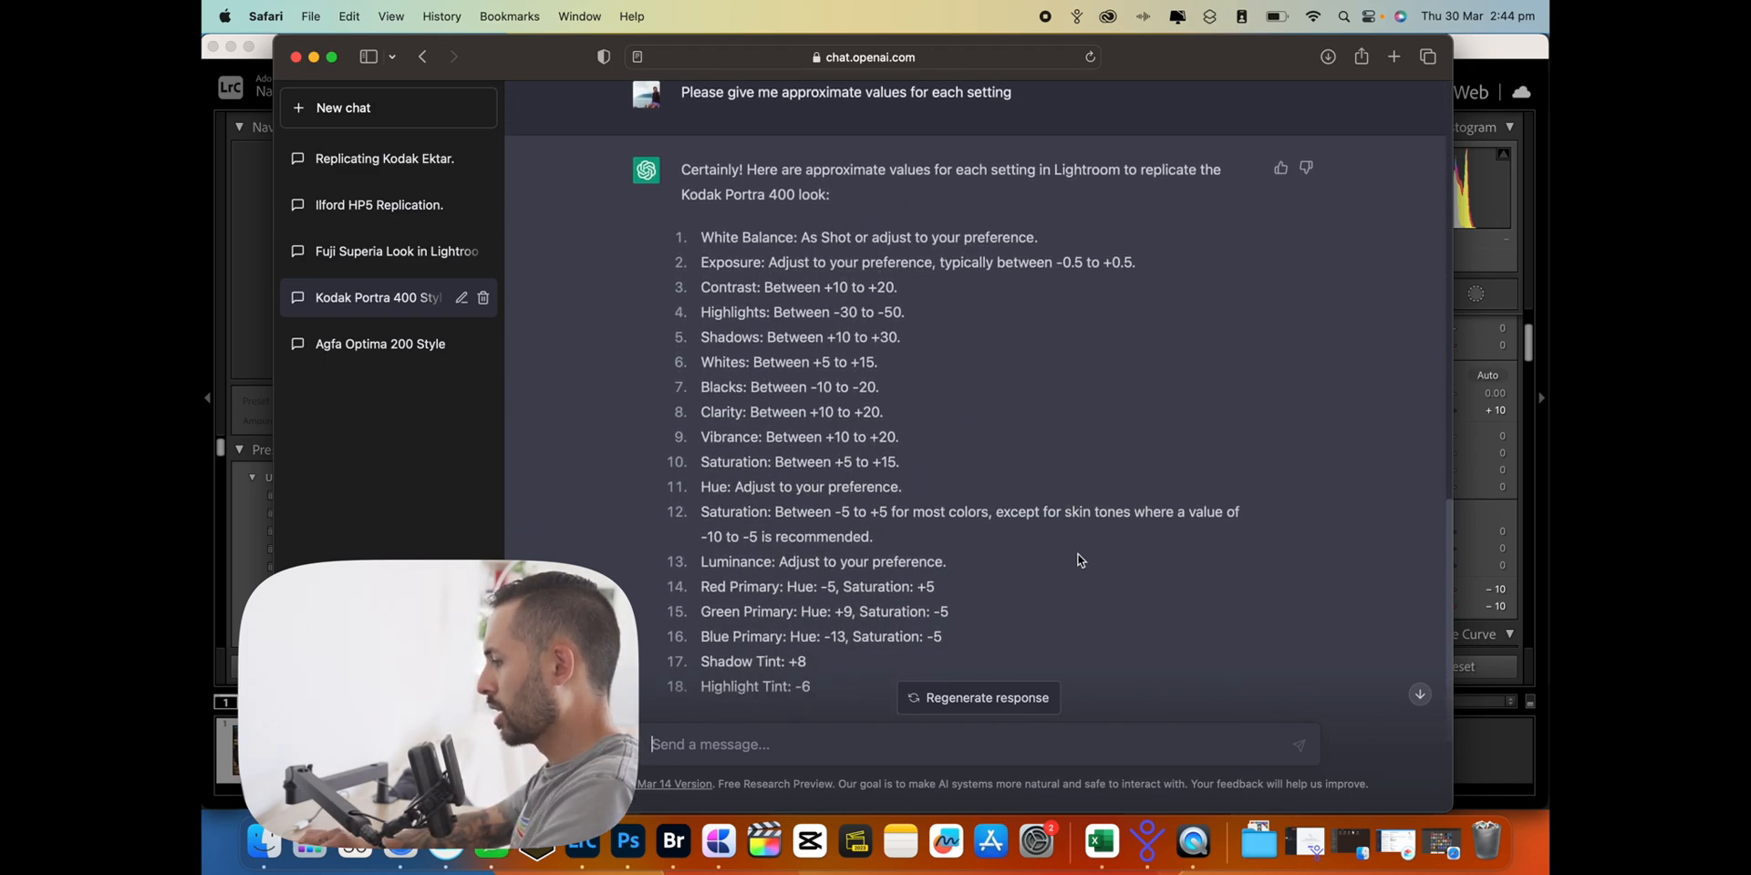
scroll("down", 3)
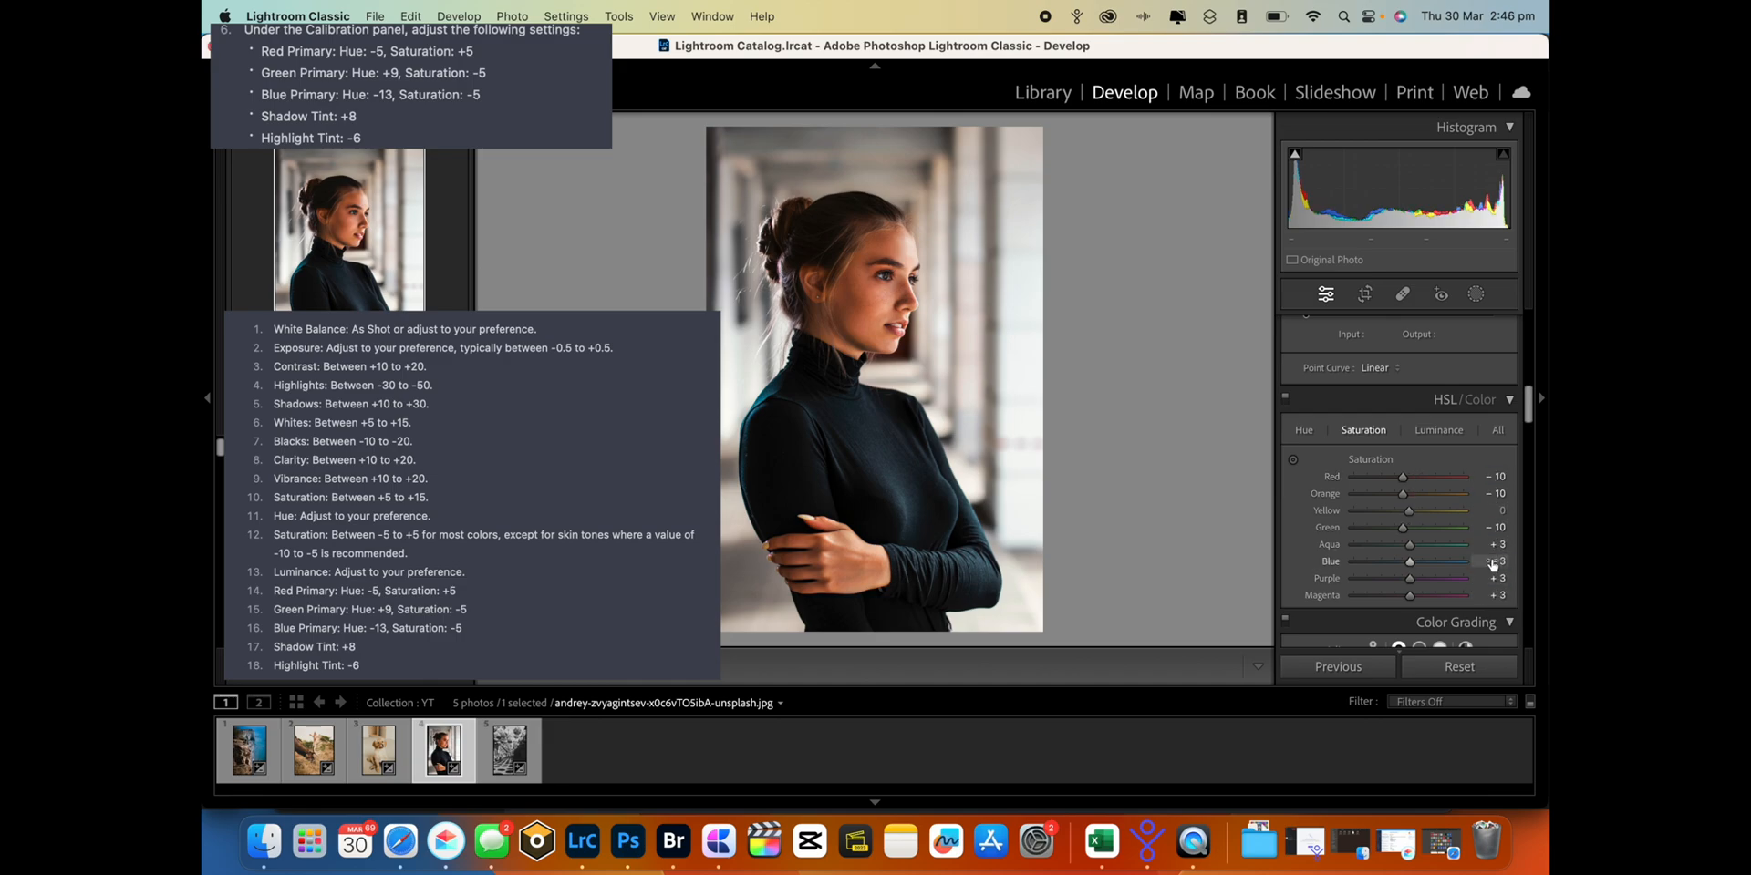
Set Red, Orange, Green saturation to -10 and Aqua, Blue, Purple, Magenta to +3
left_click(1465, 374)
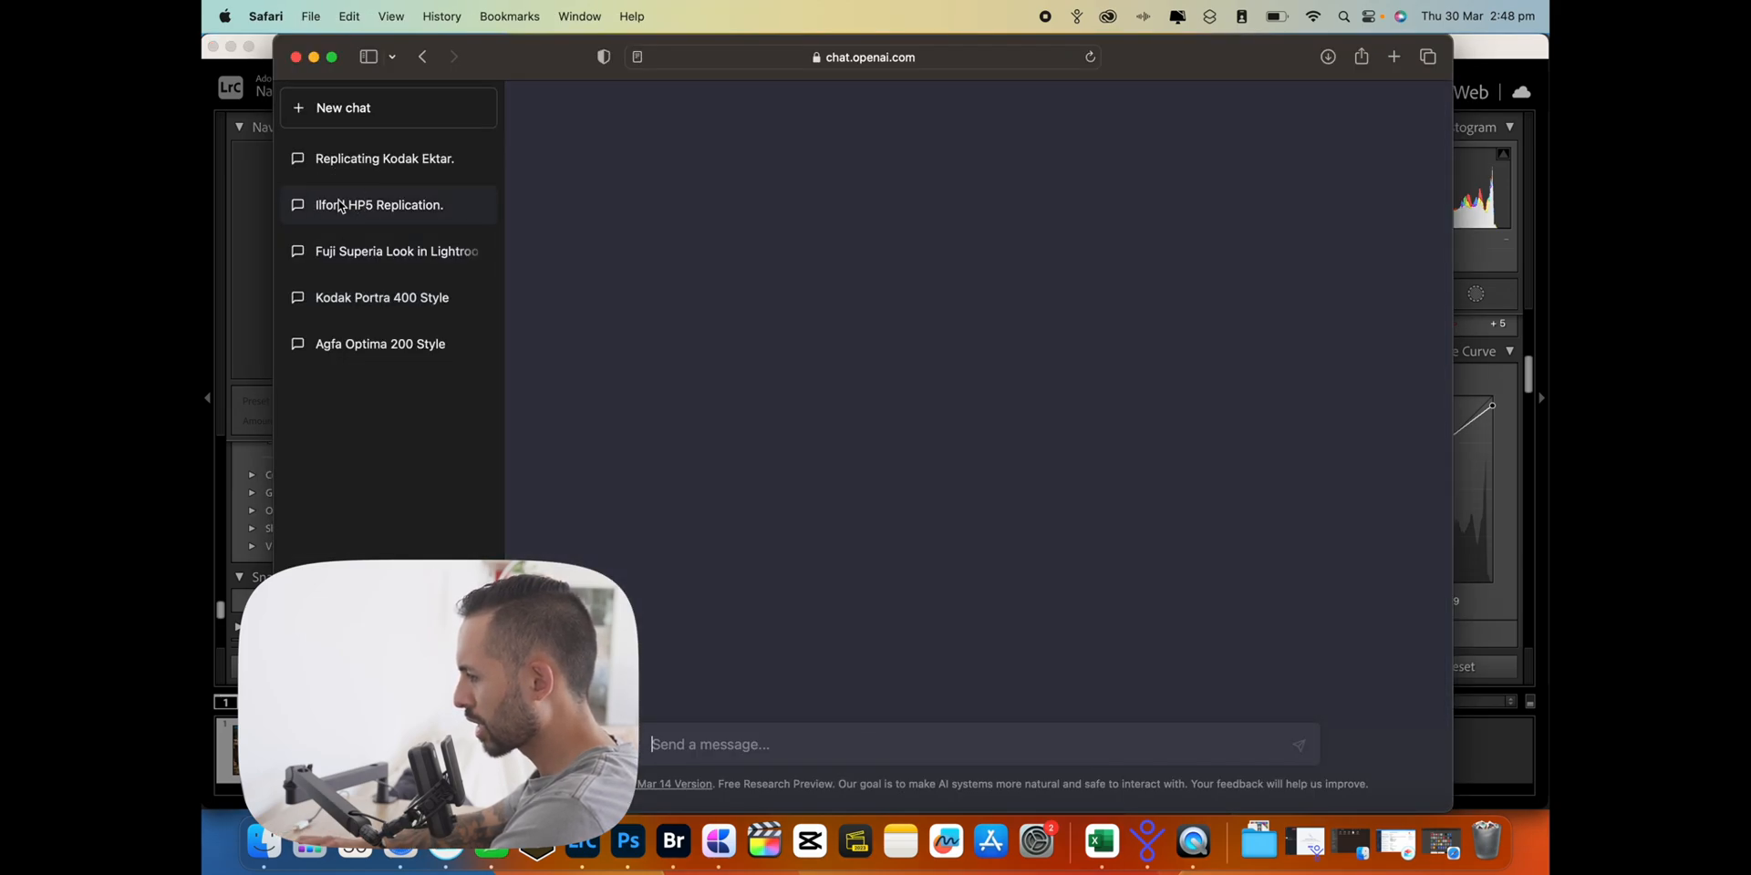
Read the Ilford HP5 Replication chat's steps, then return to Lightroom from the Dock
left_click(380, 204)
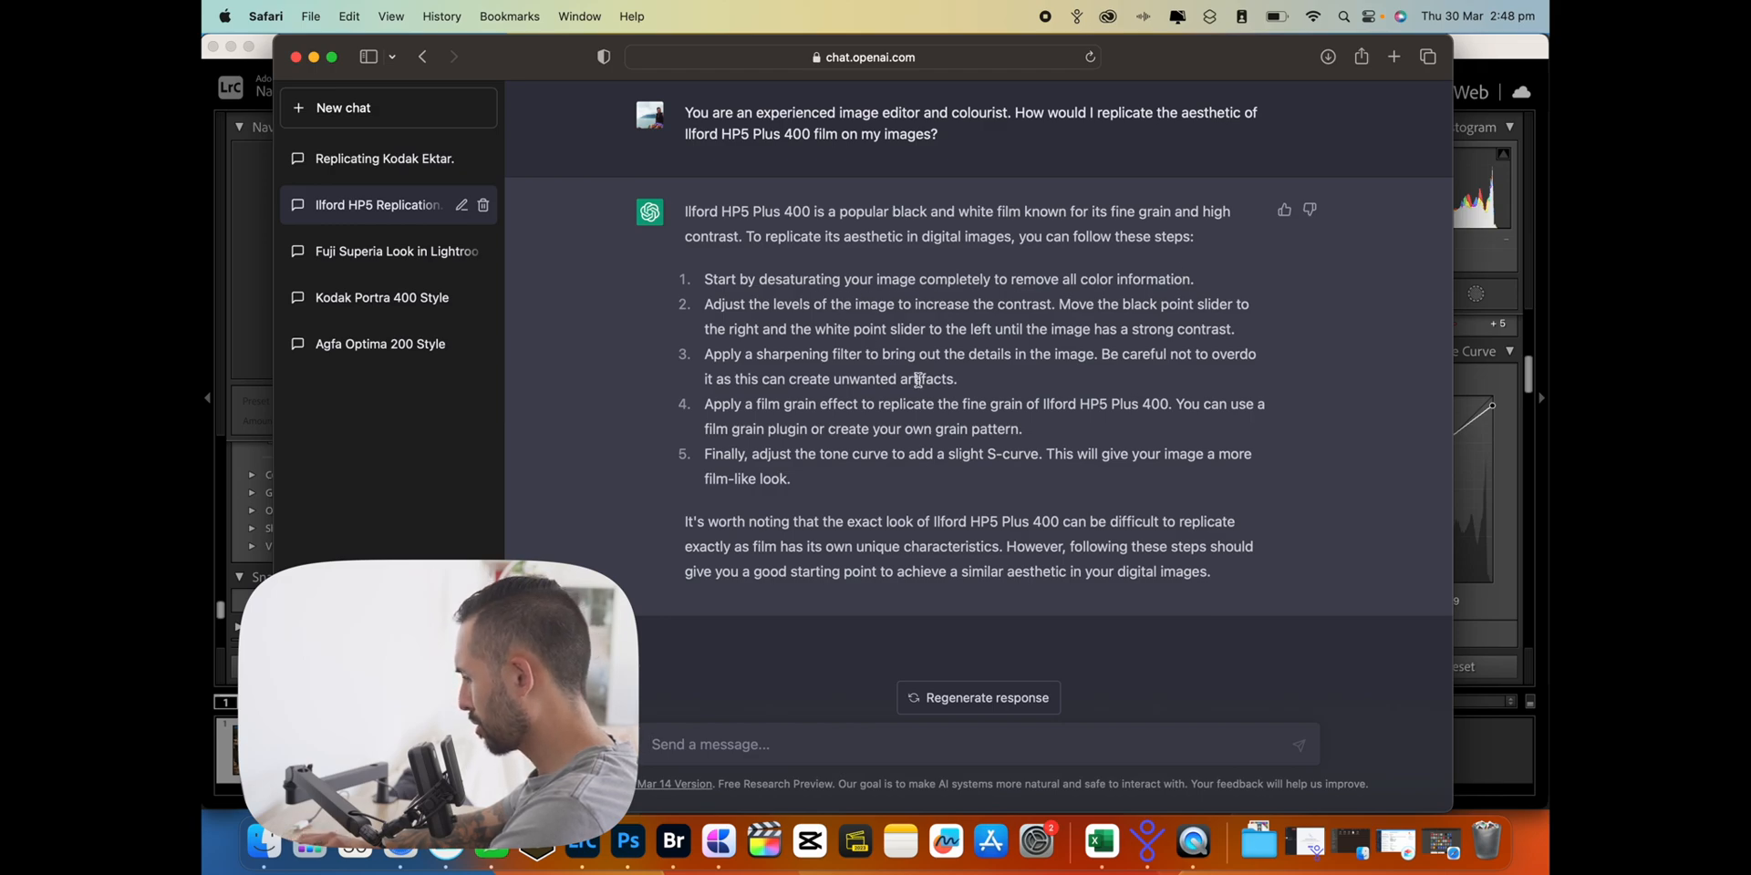
mouse_move(954, 379)
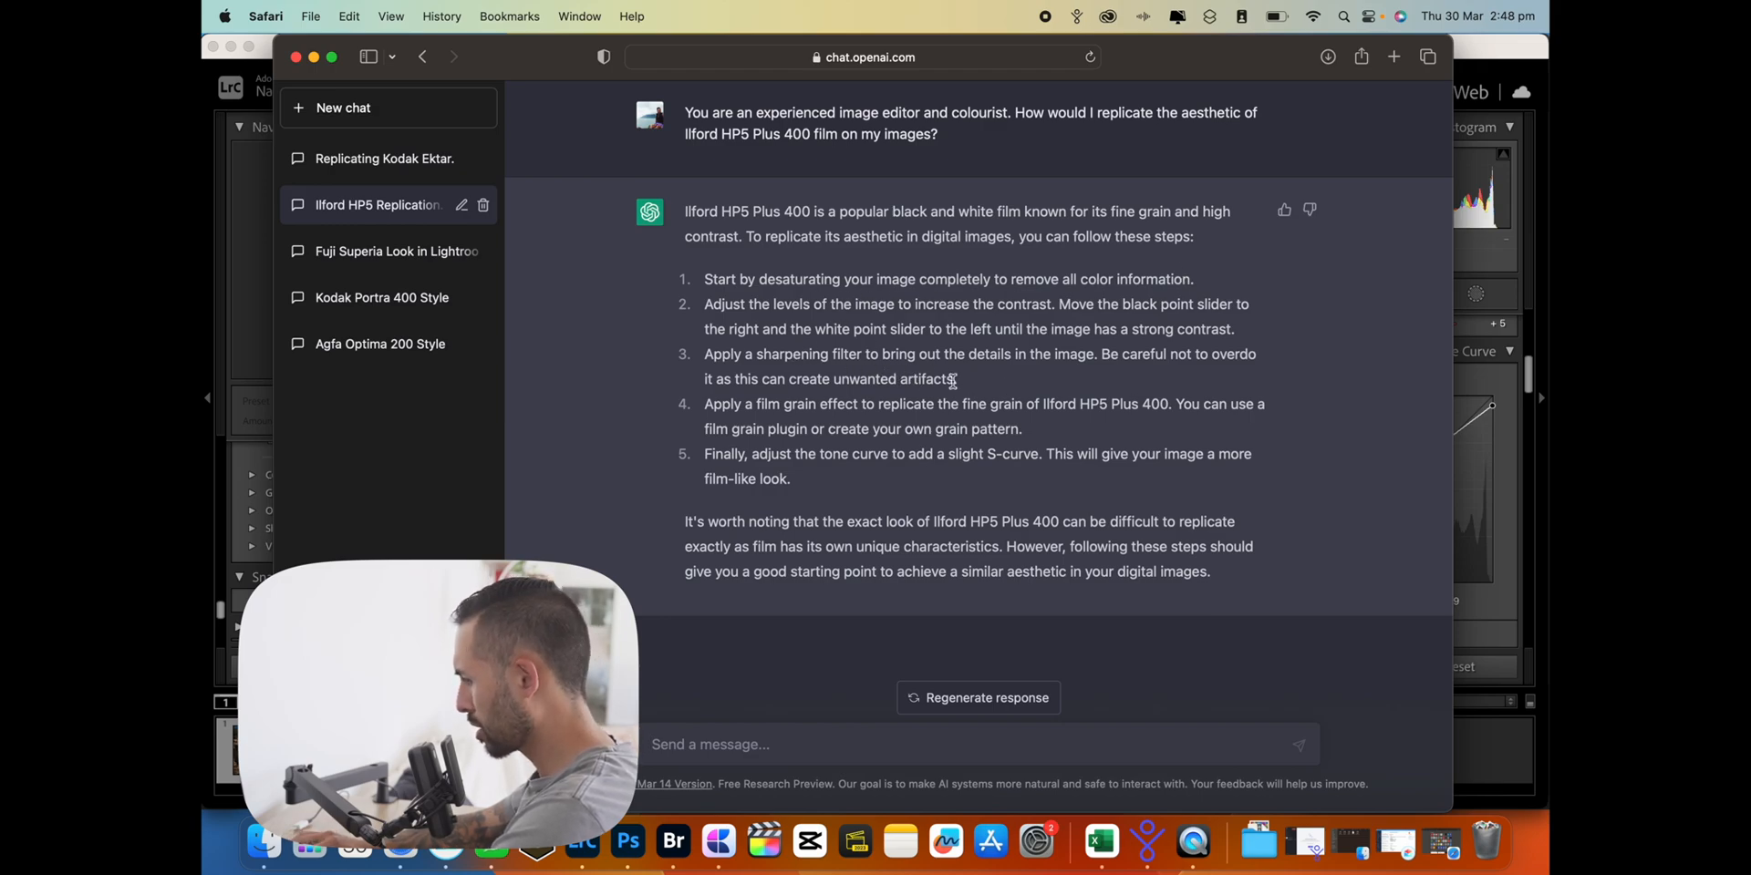
mouse_move(901, 488)
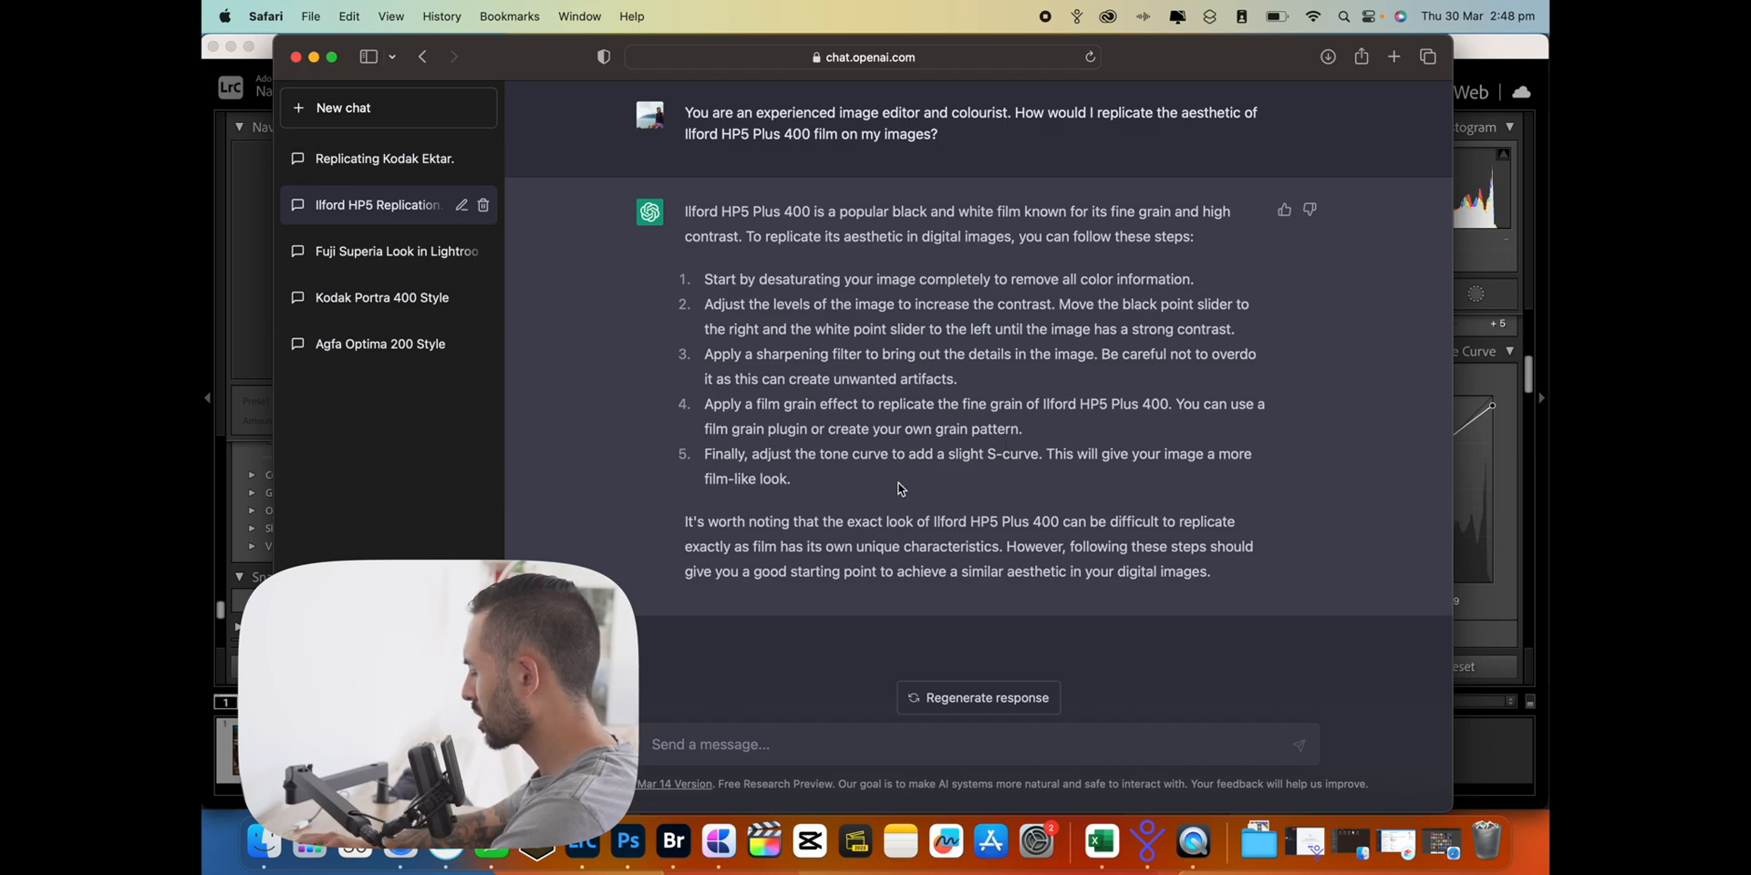
mouse_move(628, 849)
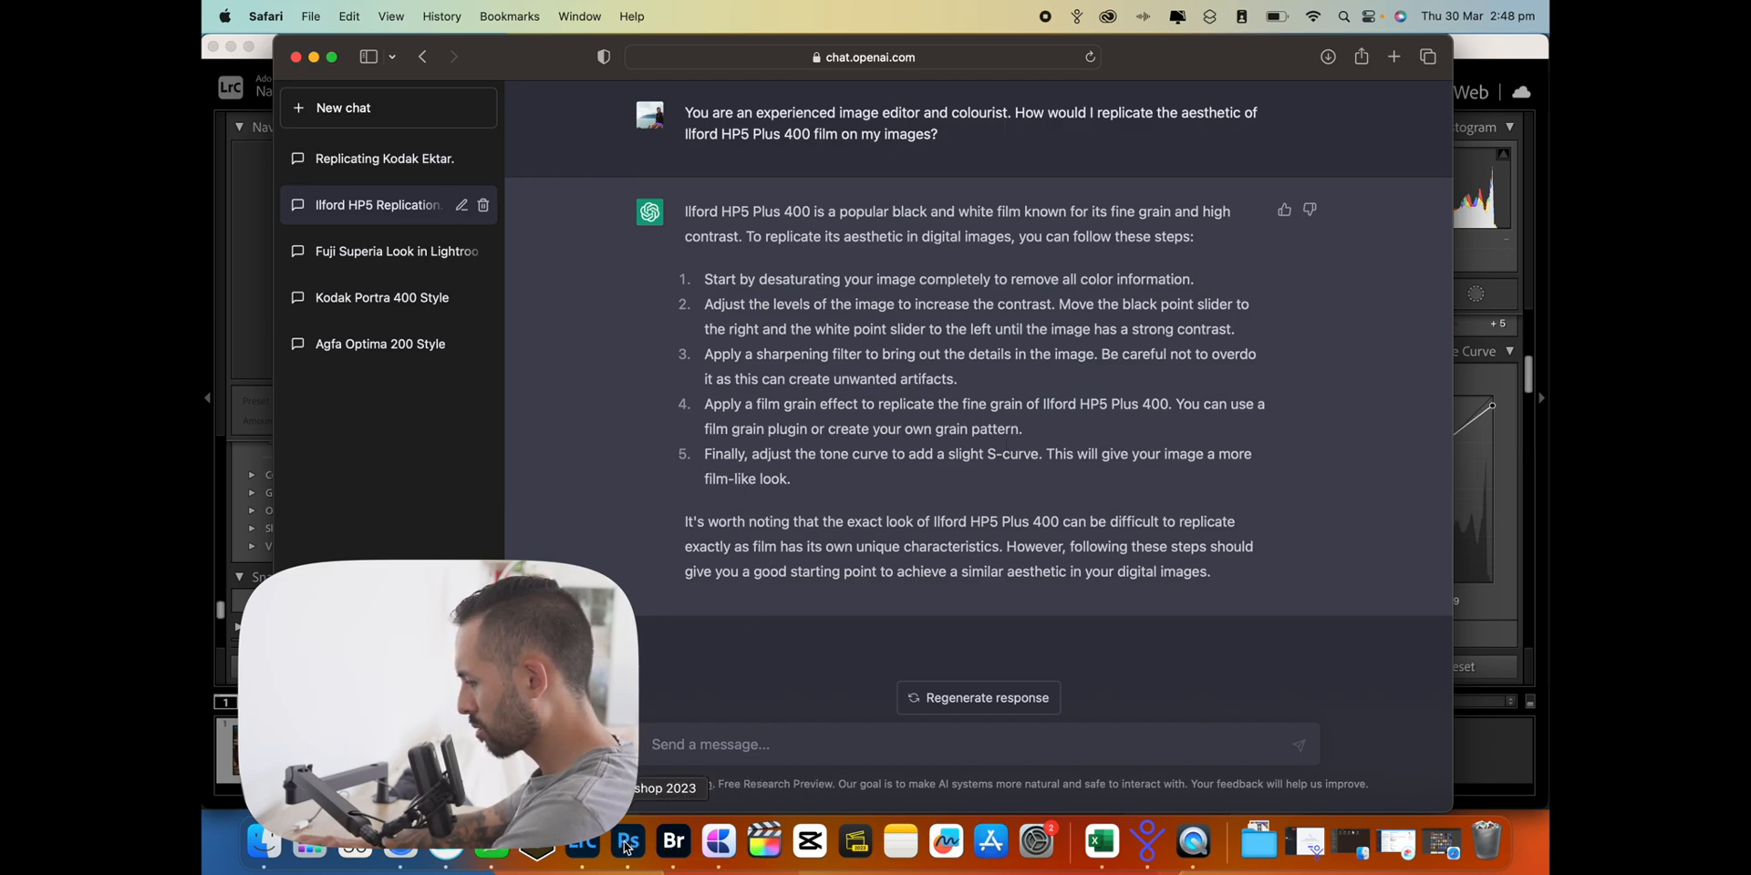
left_click(589, 843)
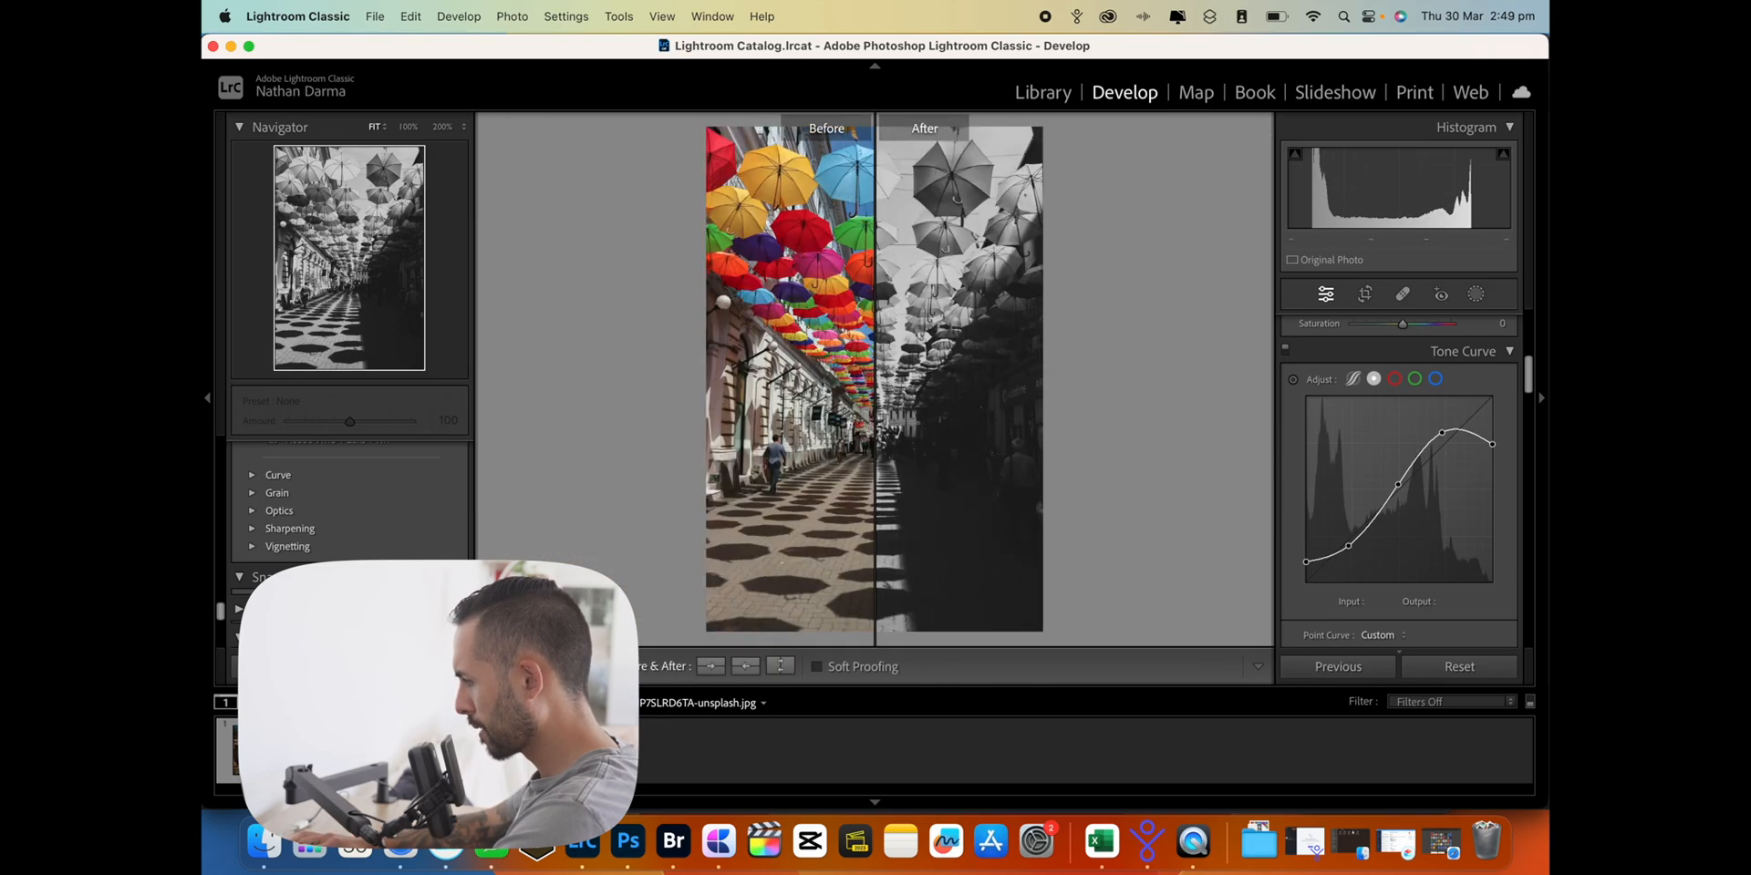
Zoom the Before & After view to 200% and pan to the green umbrella
left_click(871, 446)
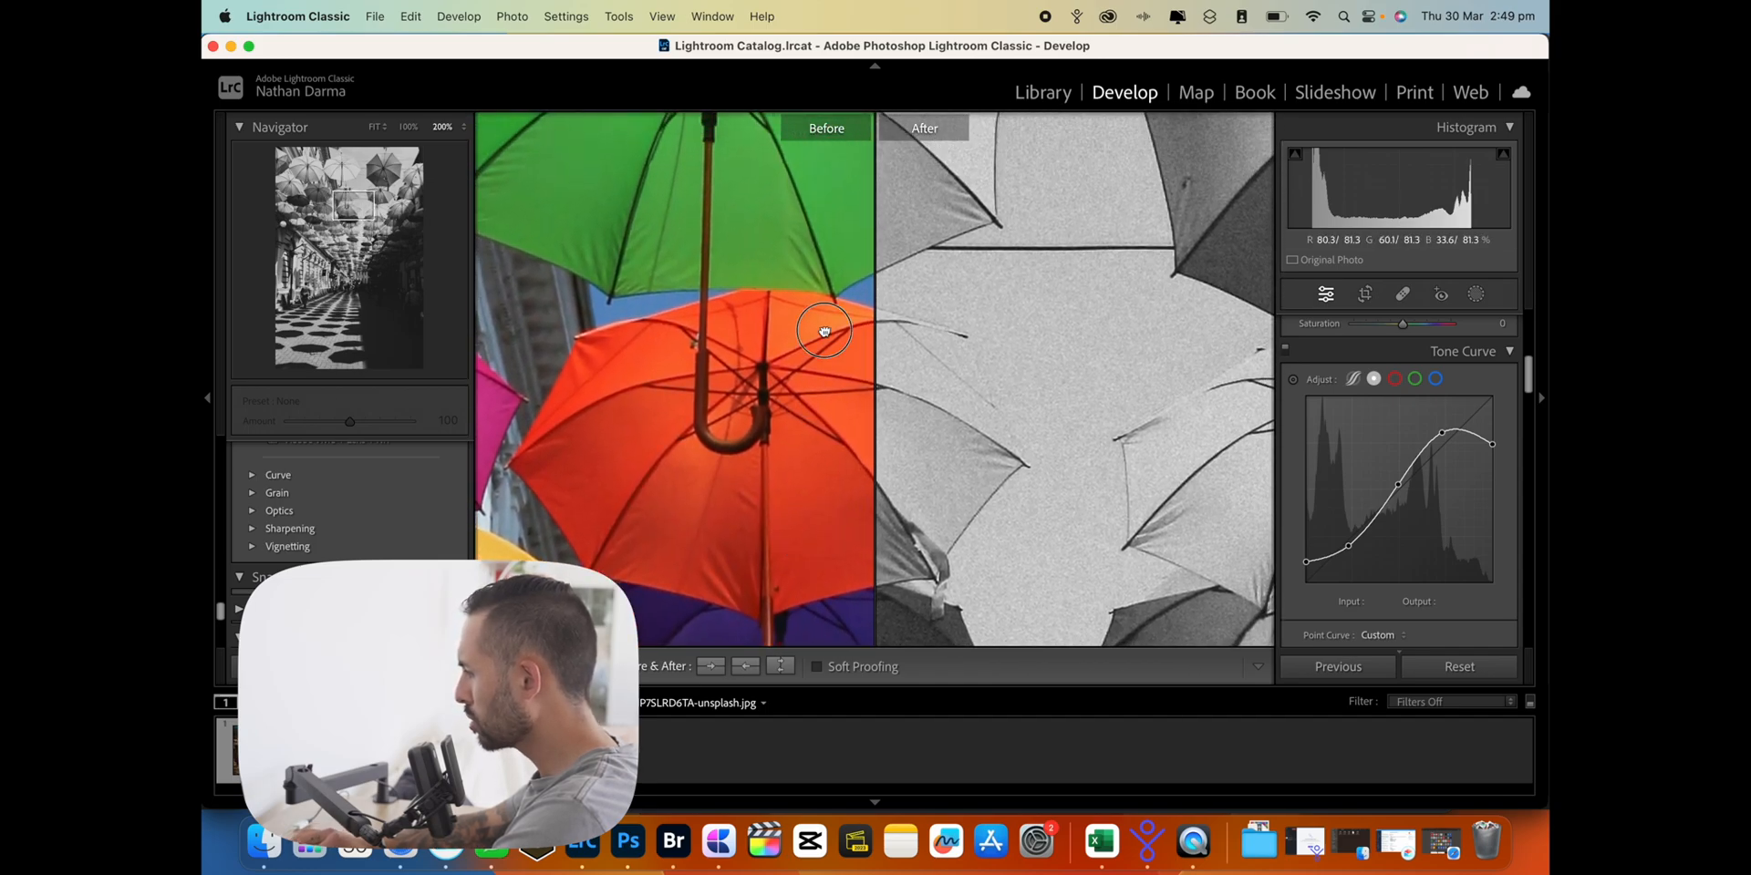
left_click_drag(824, 330, 951, 548)
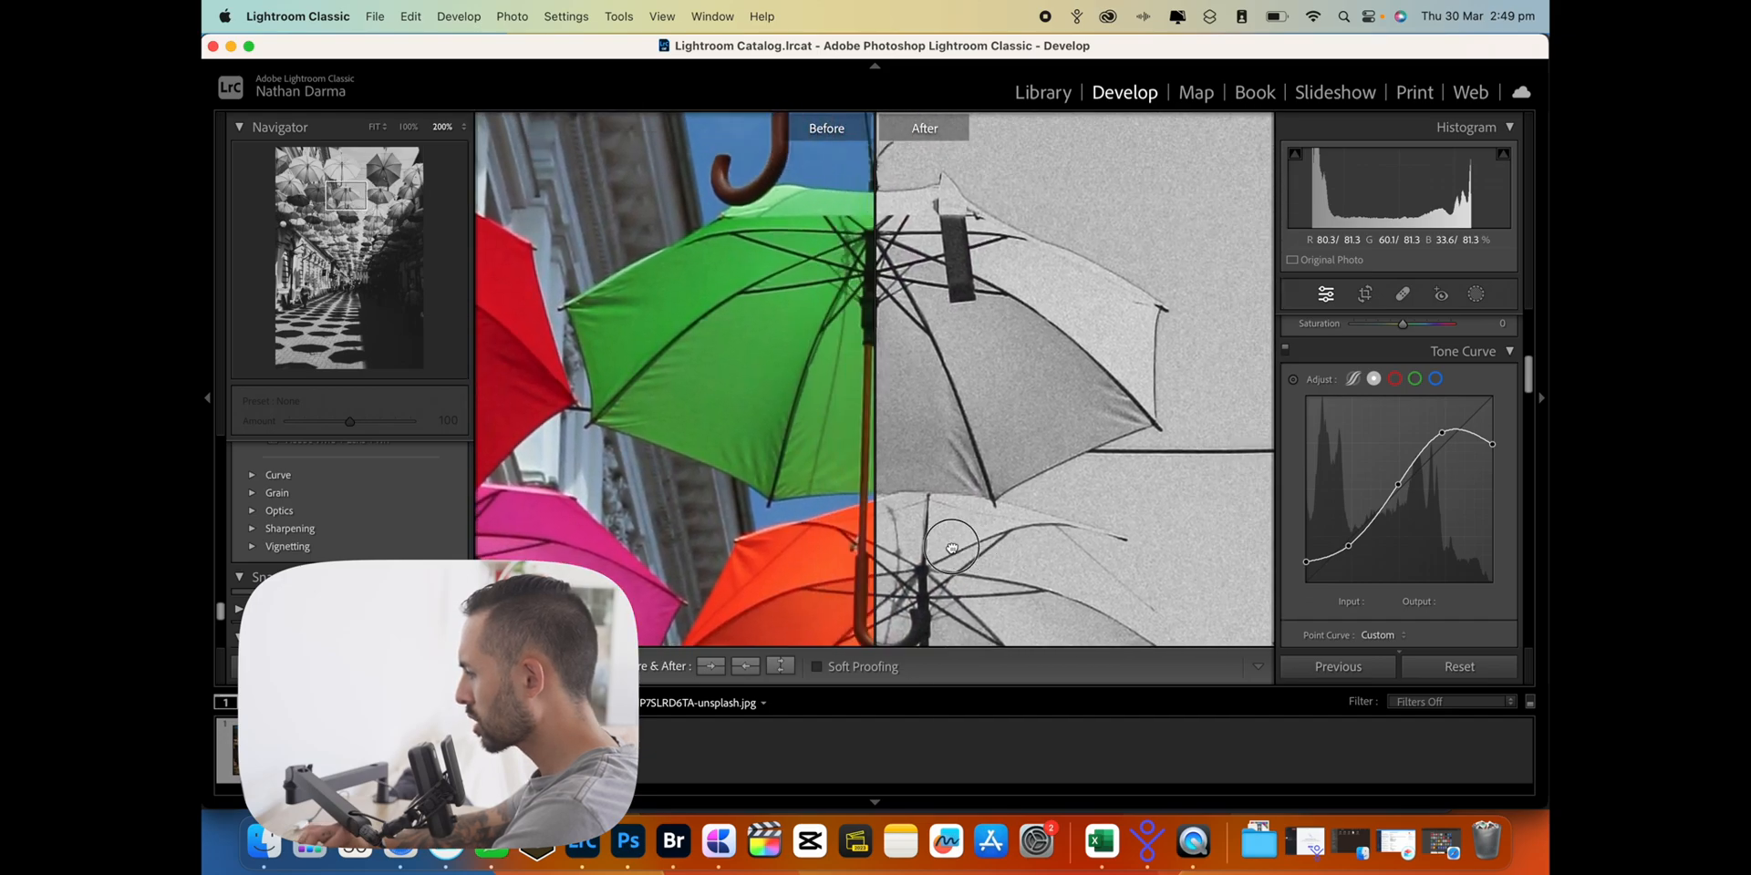